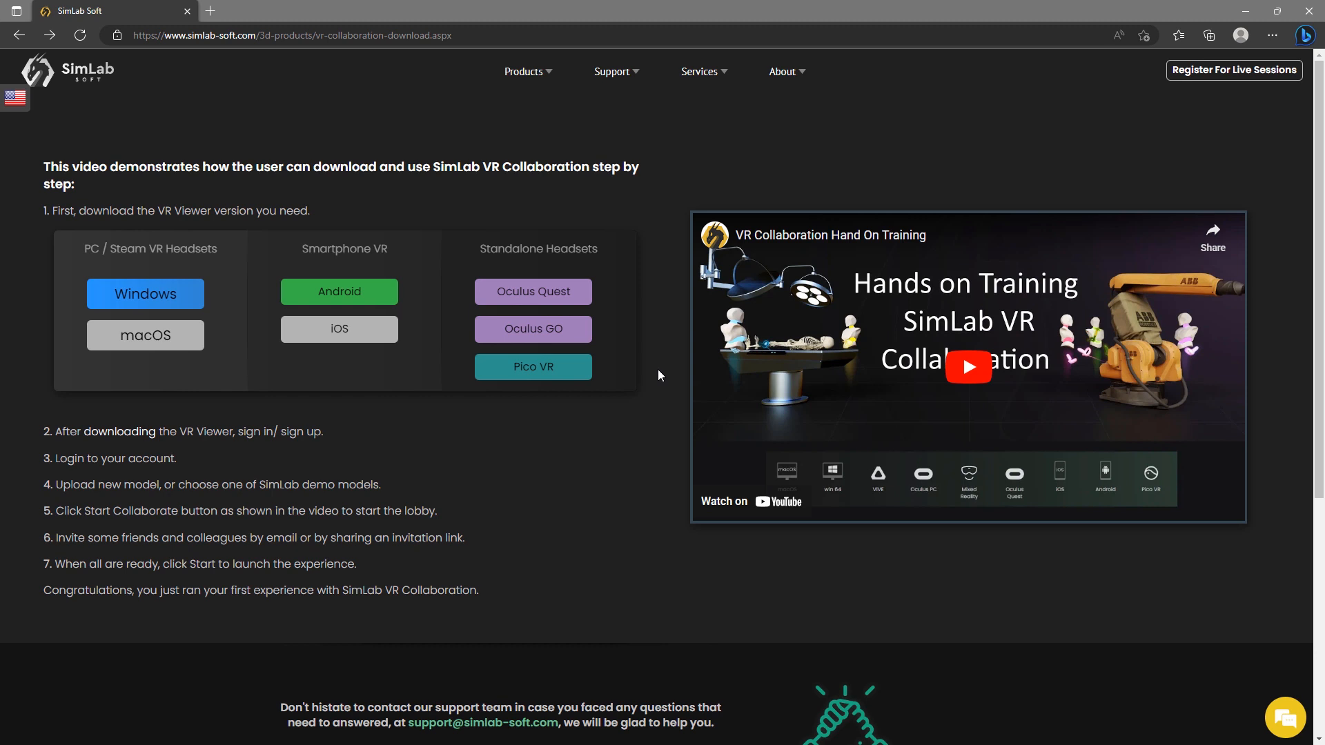
{"action": "mouse_move", "coordinate": [216, 262]}
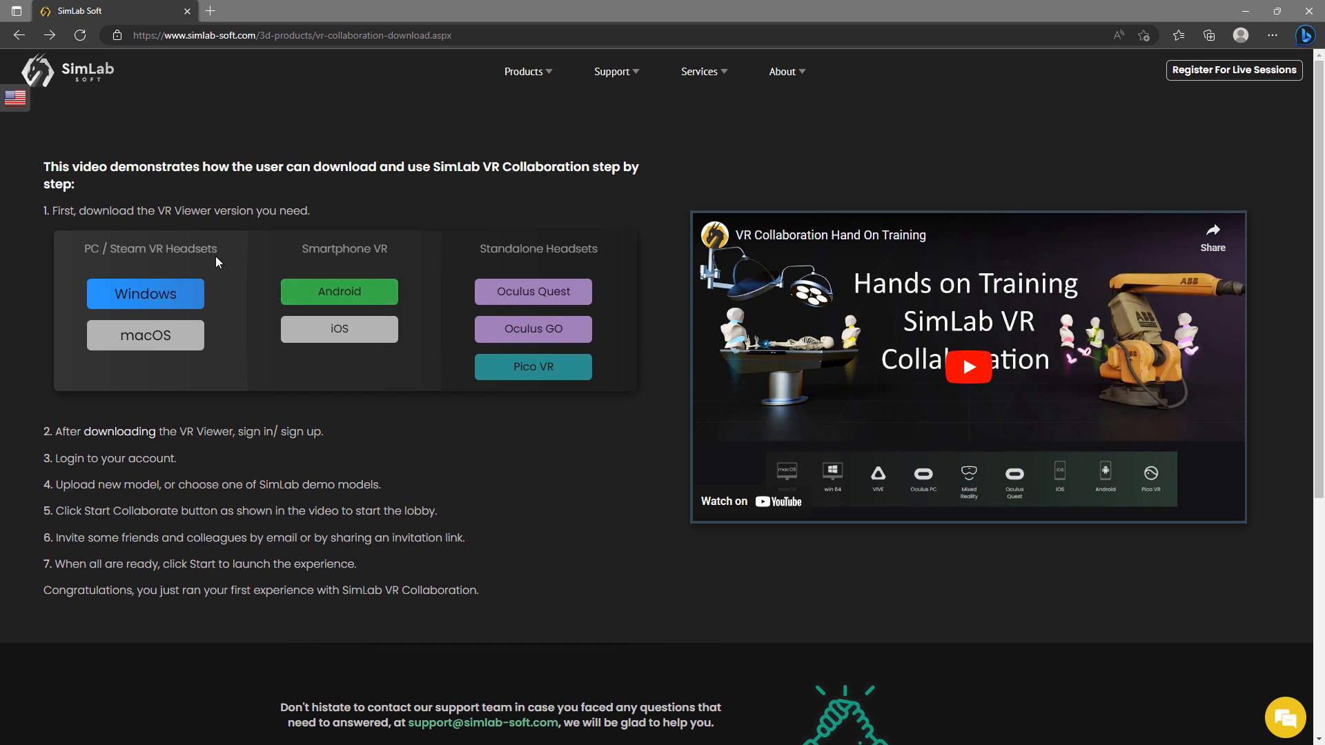
{"action": "mouse_move", "coordinate": [419, 249]}
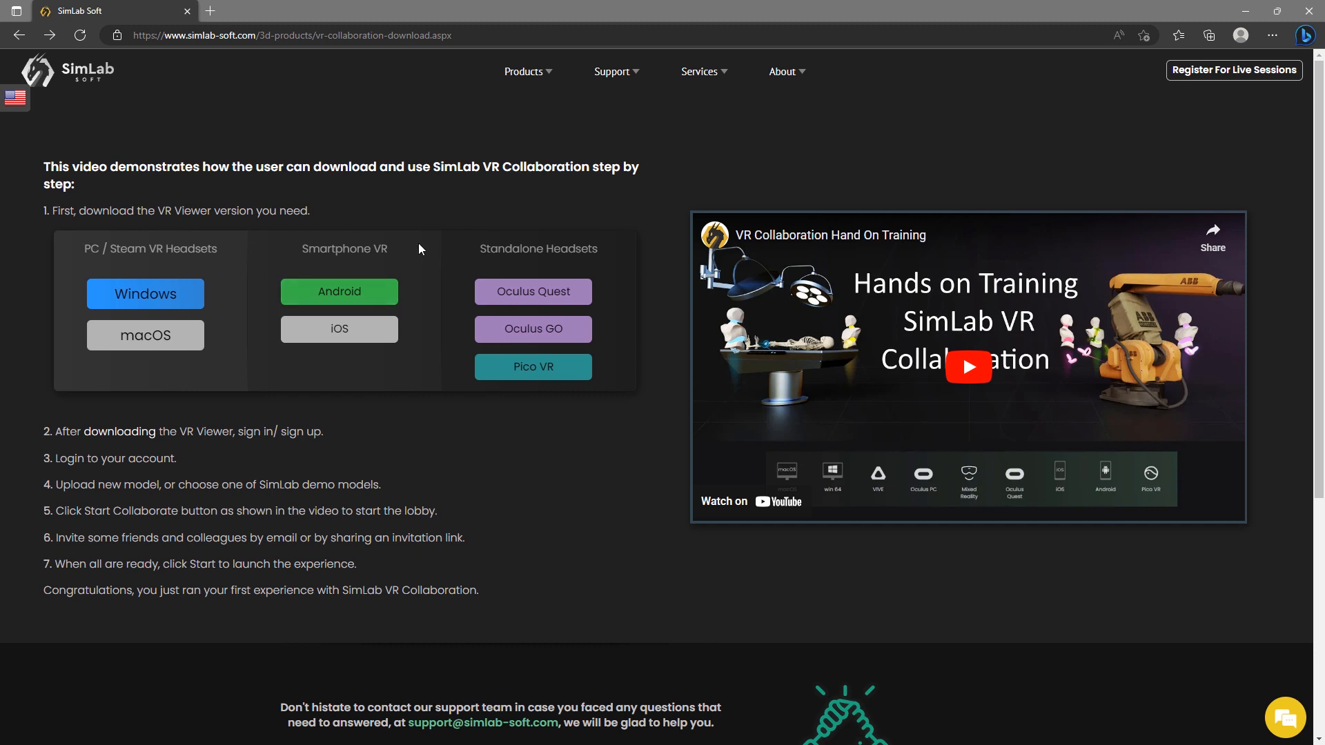
{"action": "mouse_move", "coordinate": [618, 258]}
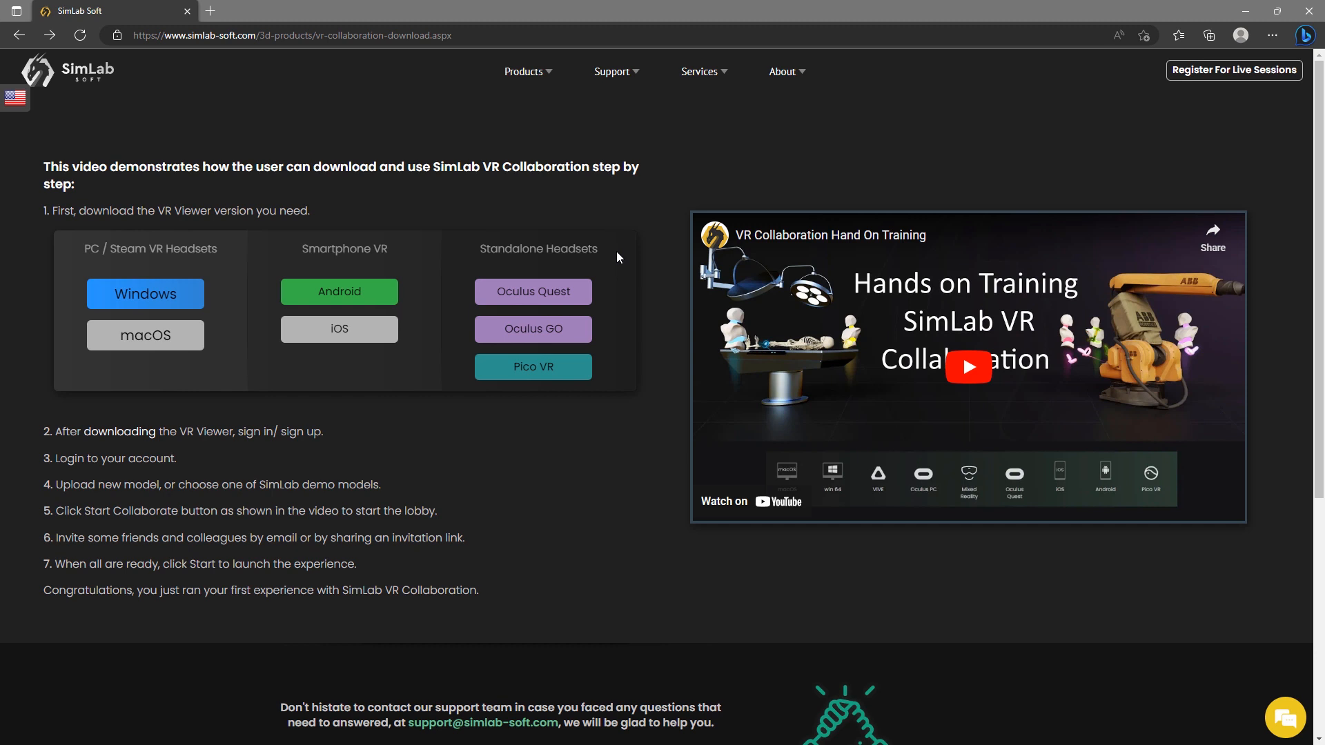
{"action": "mouse_move", "coordinate": [145, 292]}
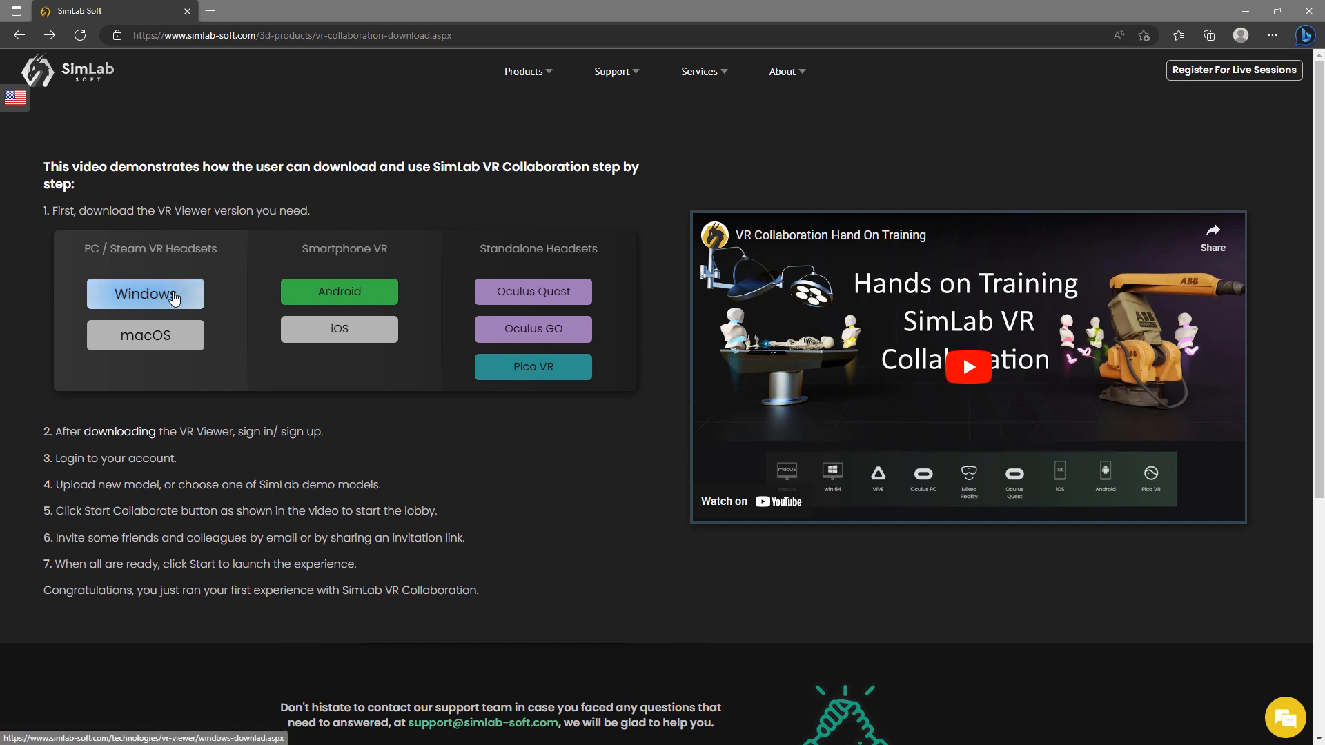
Download the Windows VR Viewer installer and keep the flagged file in the browser
{"action": "left_click", "coordinate": [145, 292]}
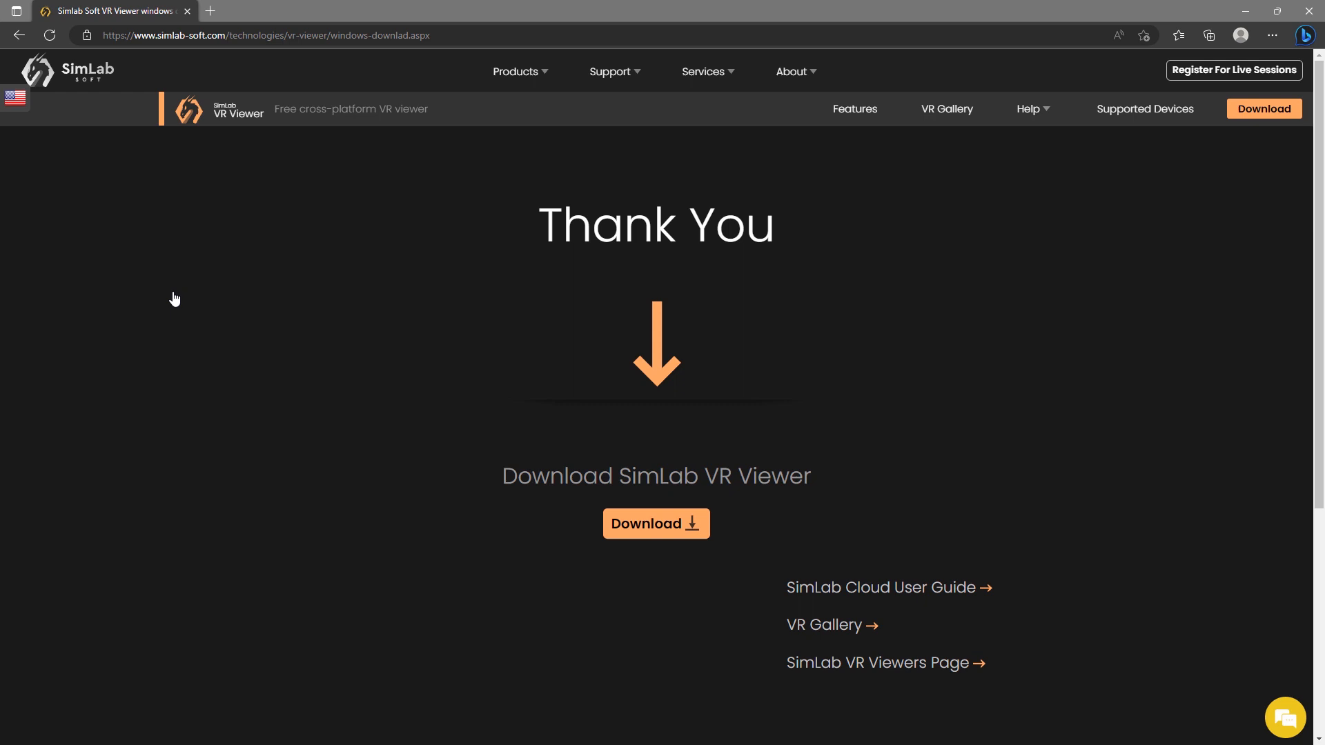
{"action": "mouse_move", "coordinate": [177, 298]}
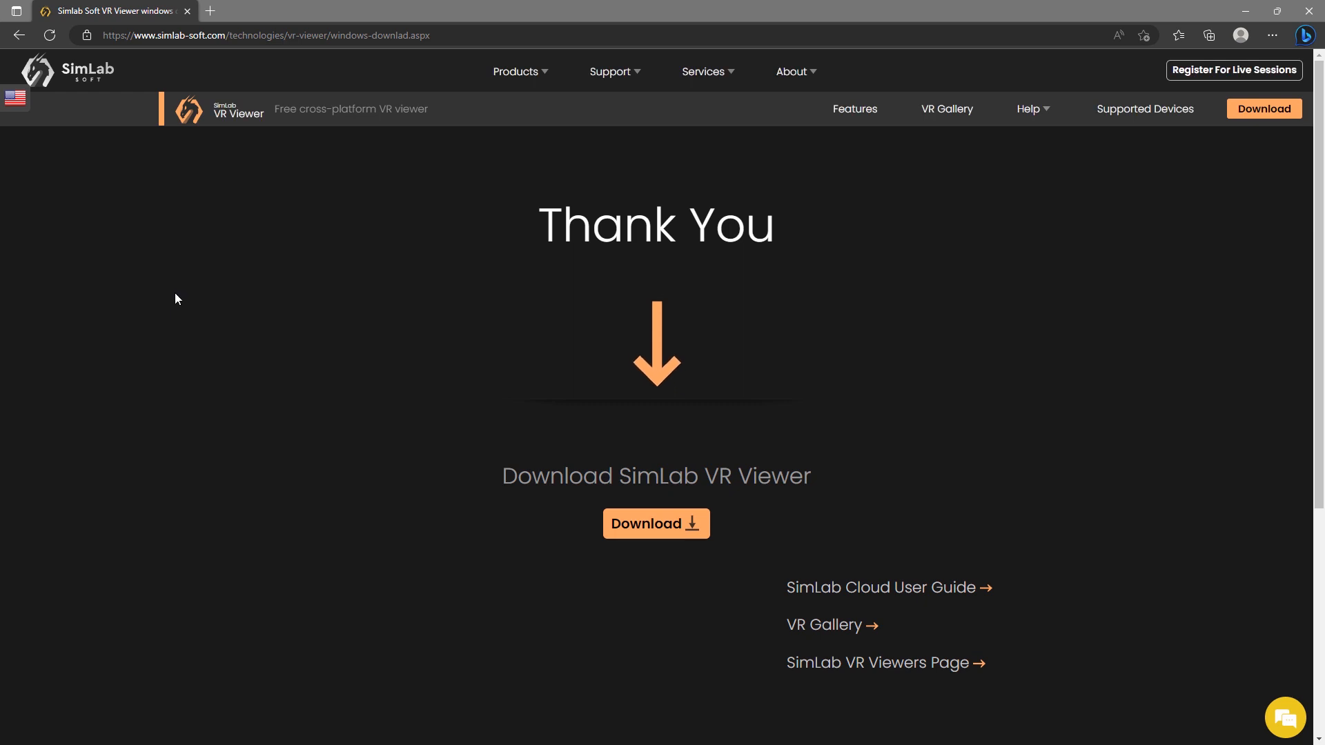
{"action": "mouse_move", "coordinate": [474, 421]}
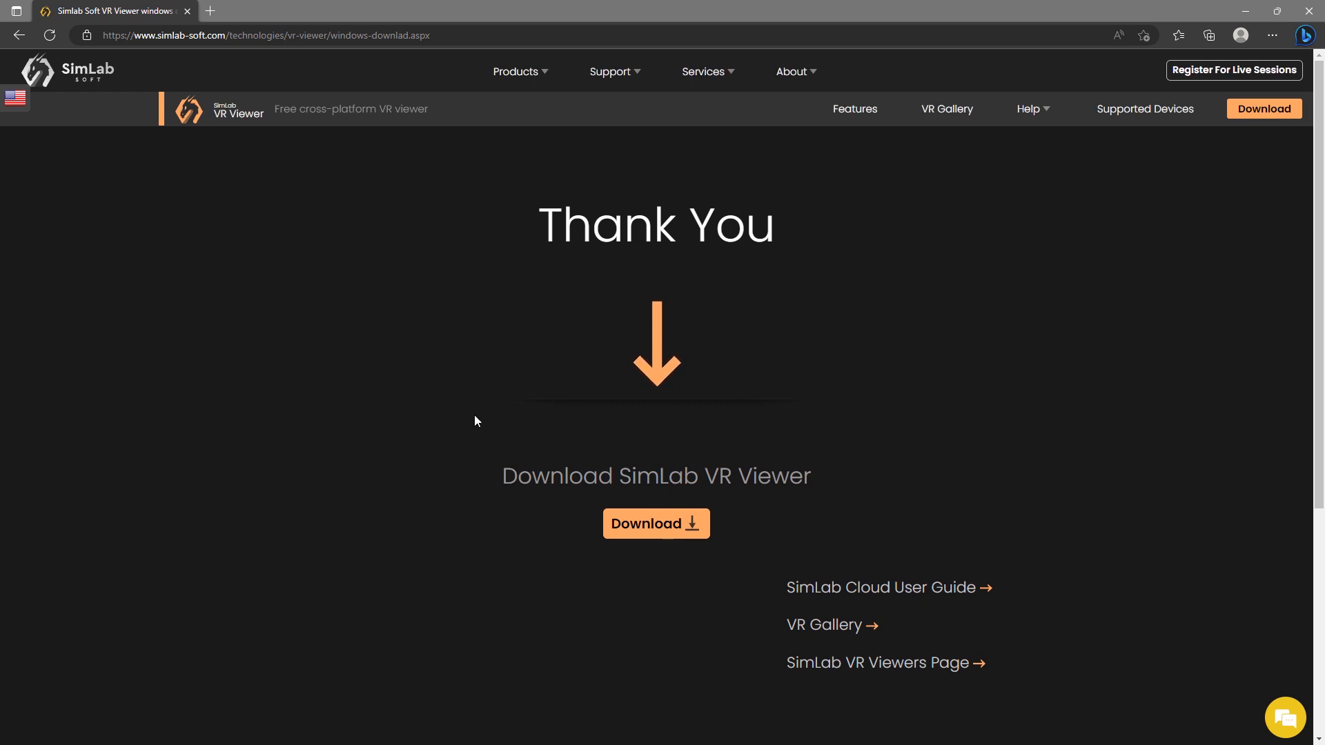
{"action": "left_click", "coordinate": [654, 523]}
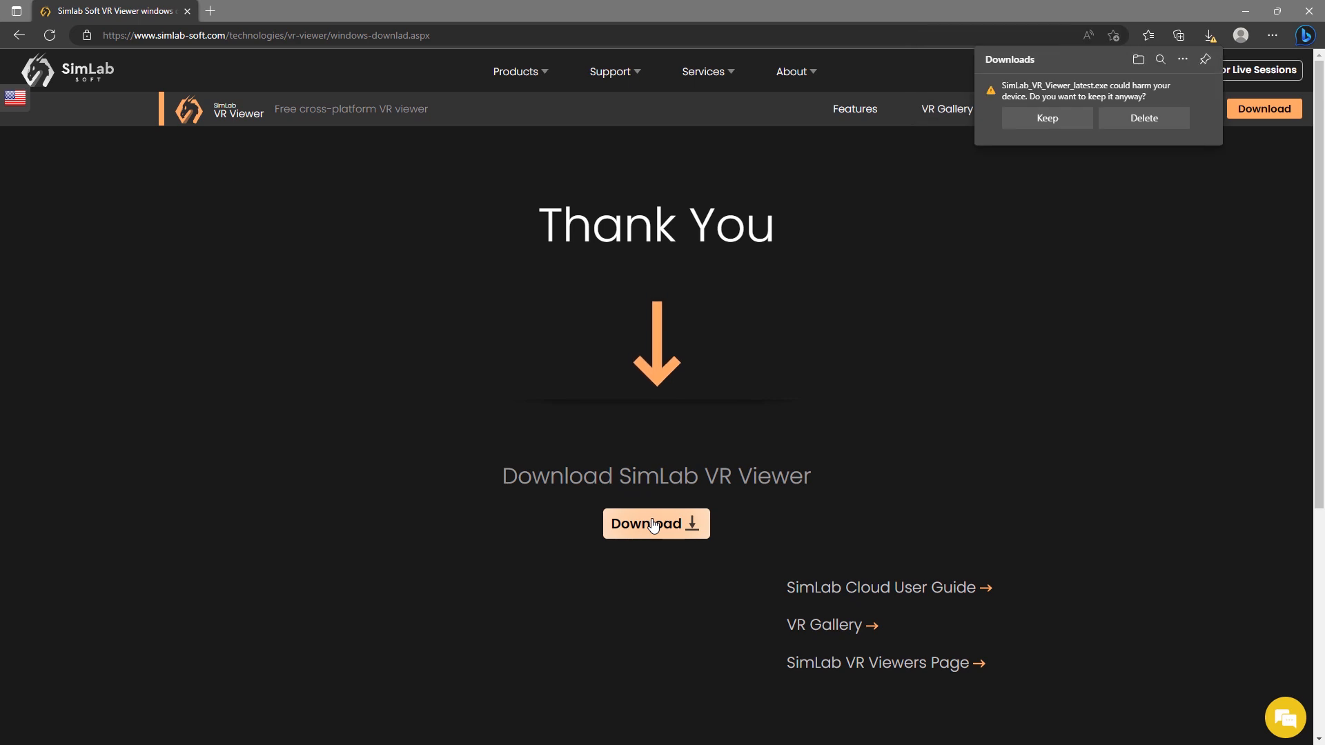
{"action": "left_click", "coordinate": [1045, 117]}
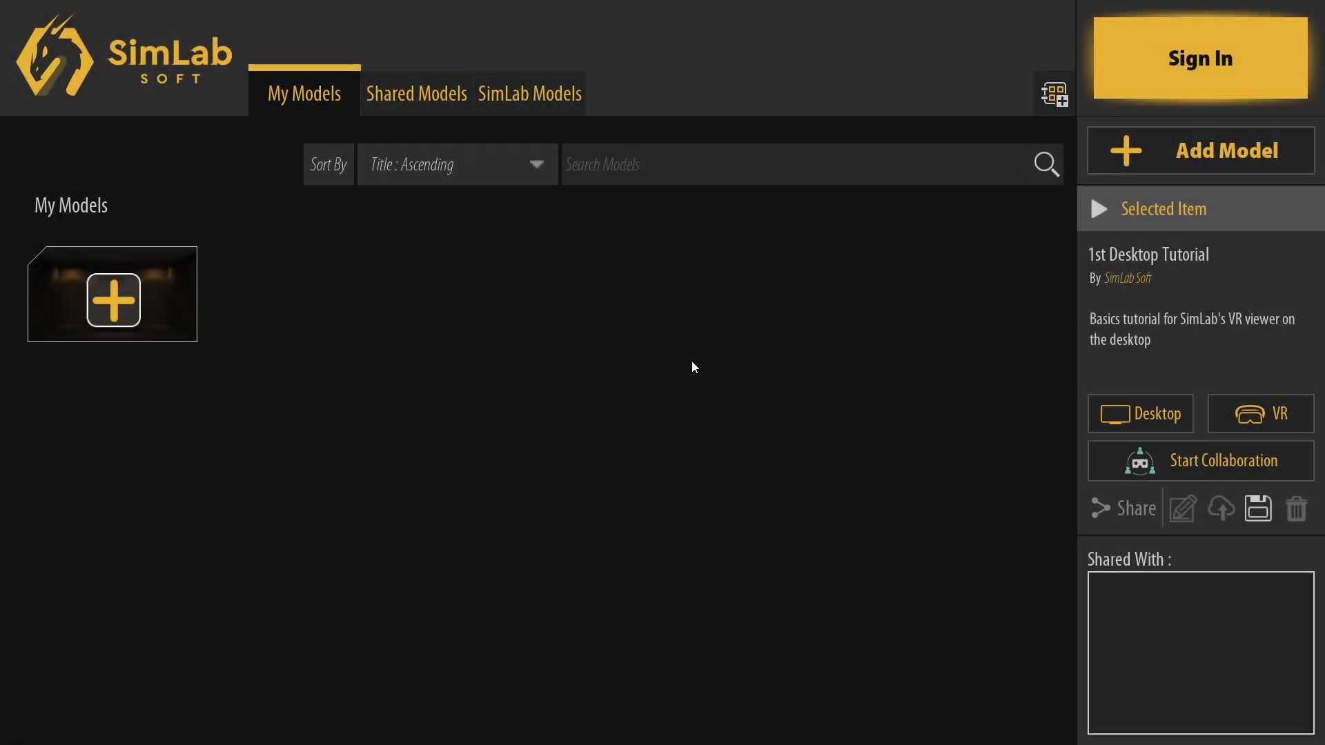
{"action": "left_click", "coordinate": [1197, 58]}
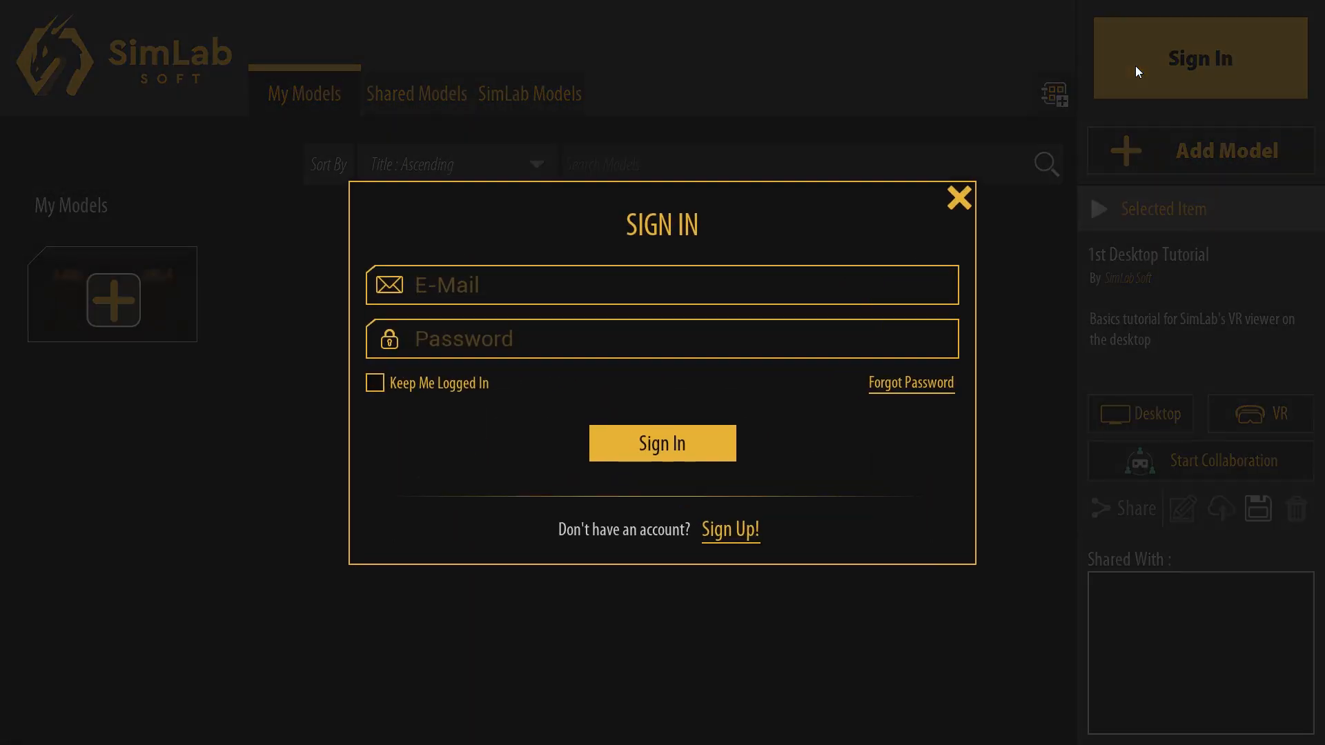
{"action": "mouse_move", "coordinate": [785, 238]}
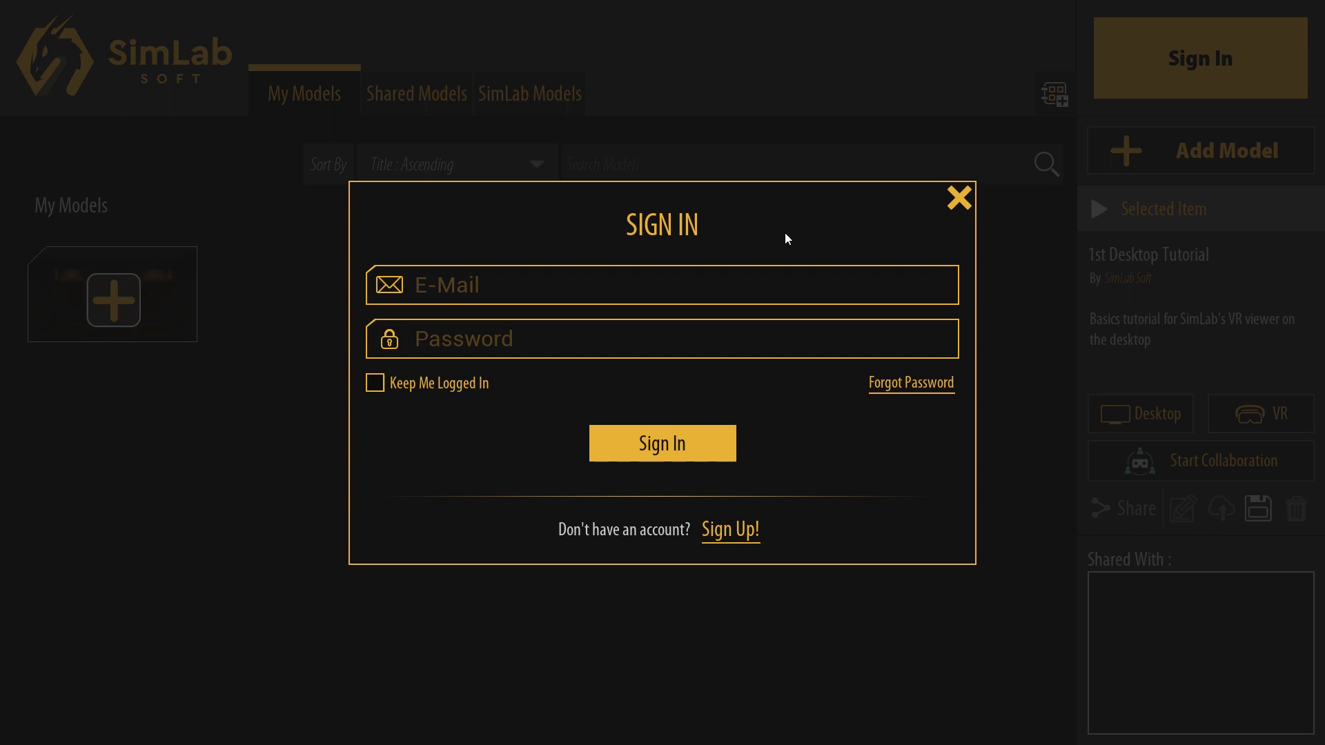
{"action": "mouse_move", "coordinate": [742, 533]}
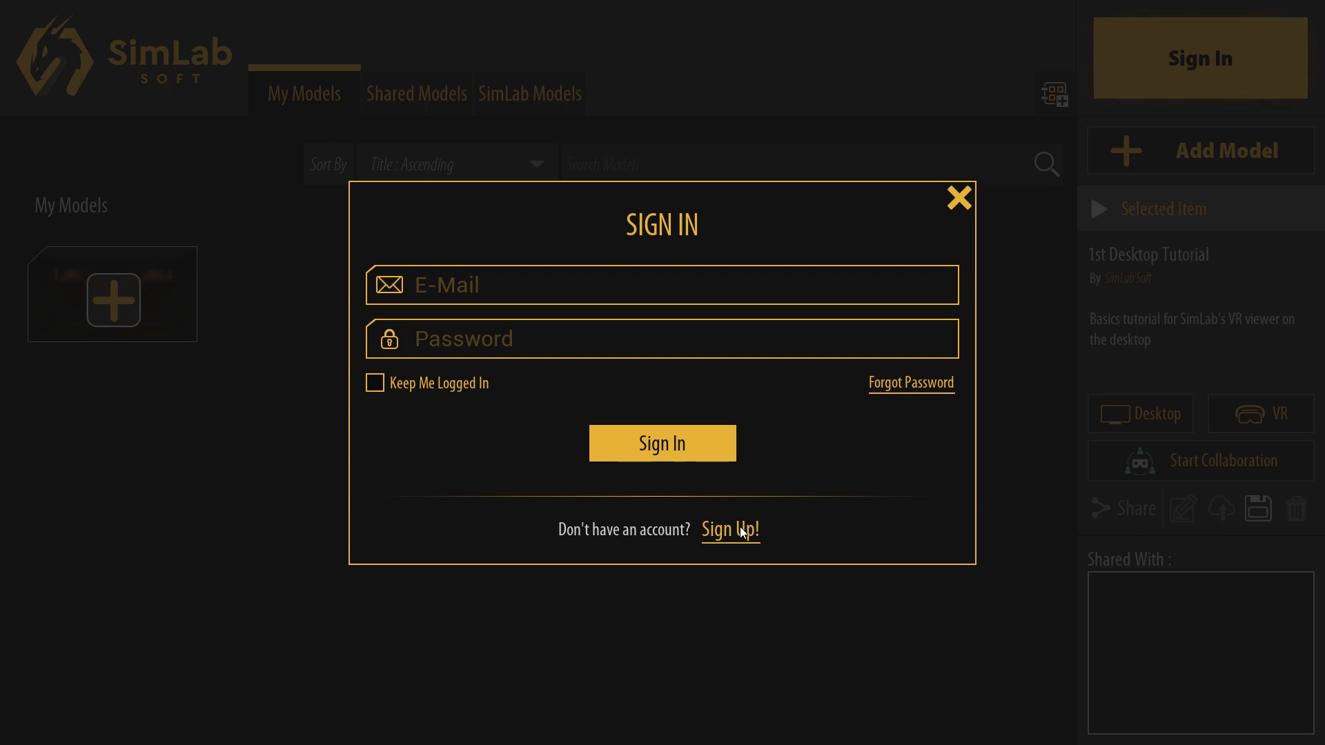
{"action": "left_click", "coordinate": [729, 530]}
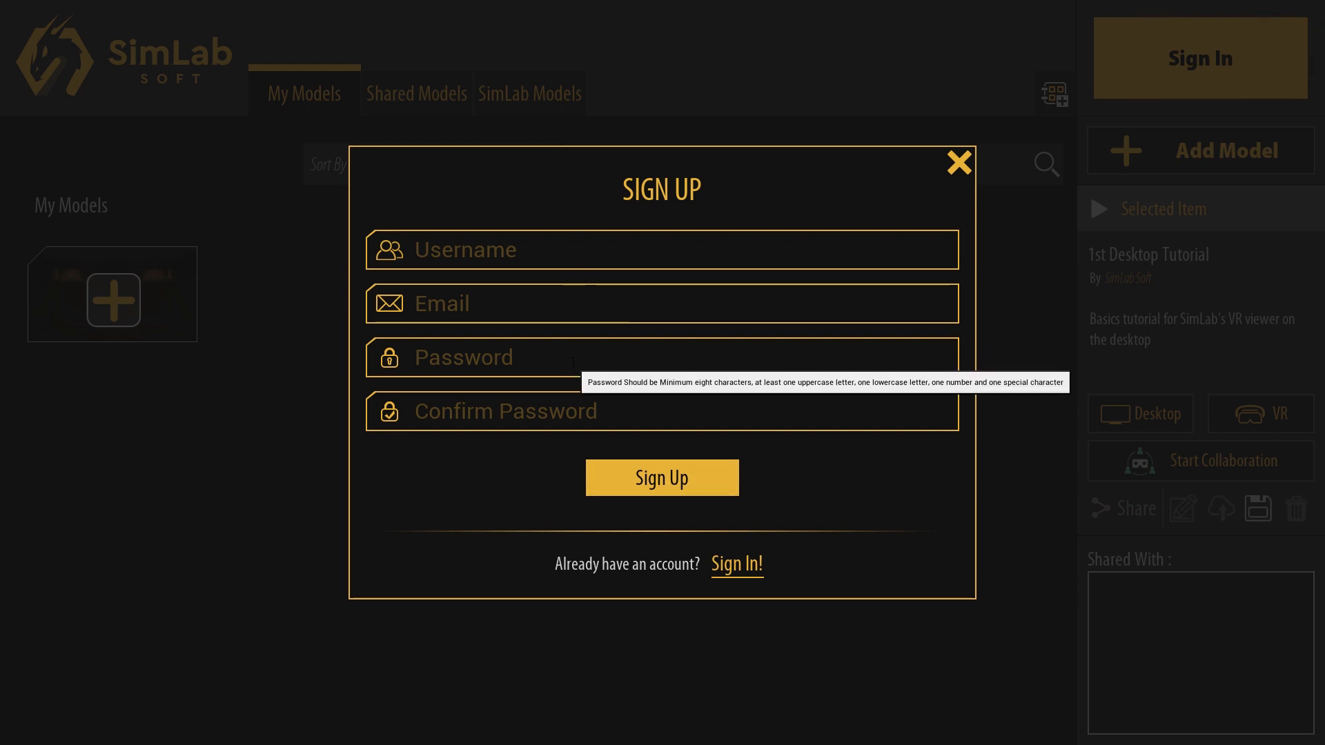
{"action": "mouse_move", "coordinate": [648, 534]}
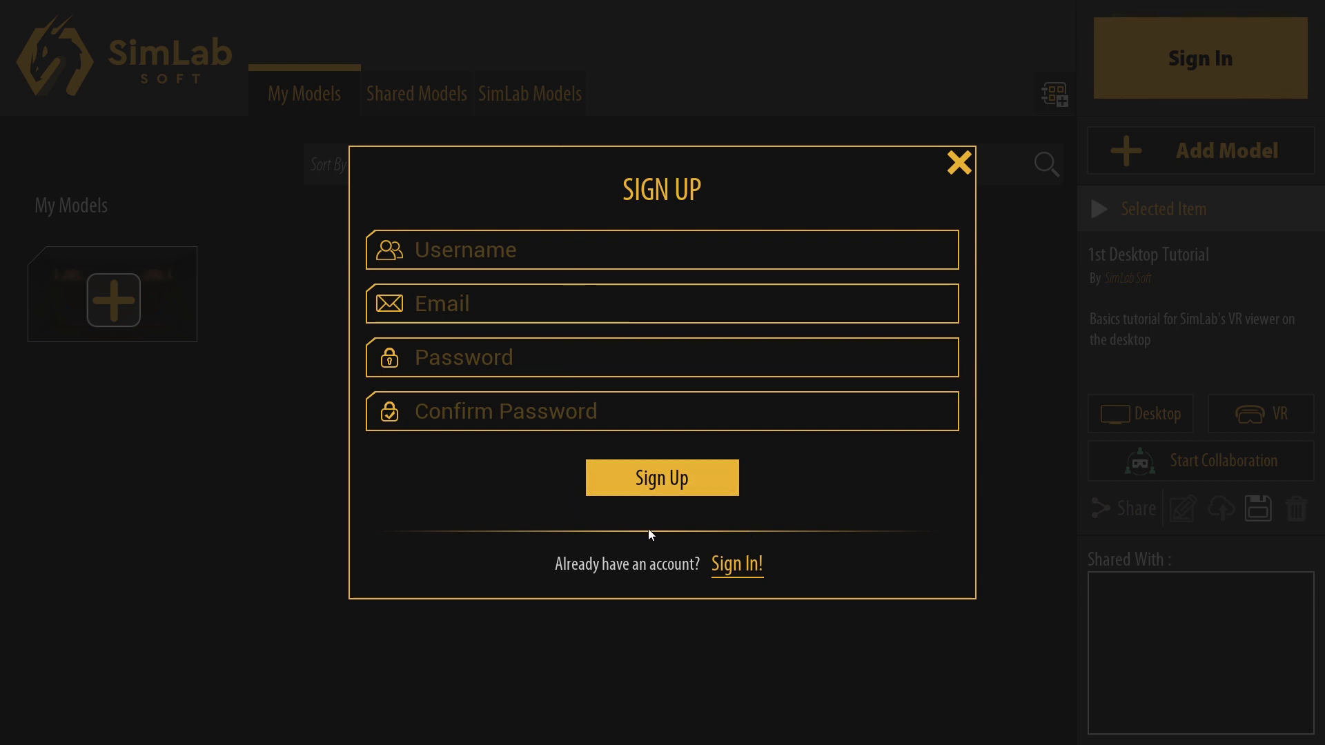
{"action": "left_click", "coordinate": [736, 563]}
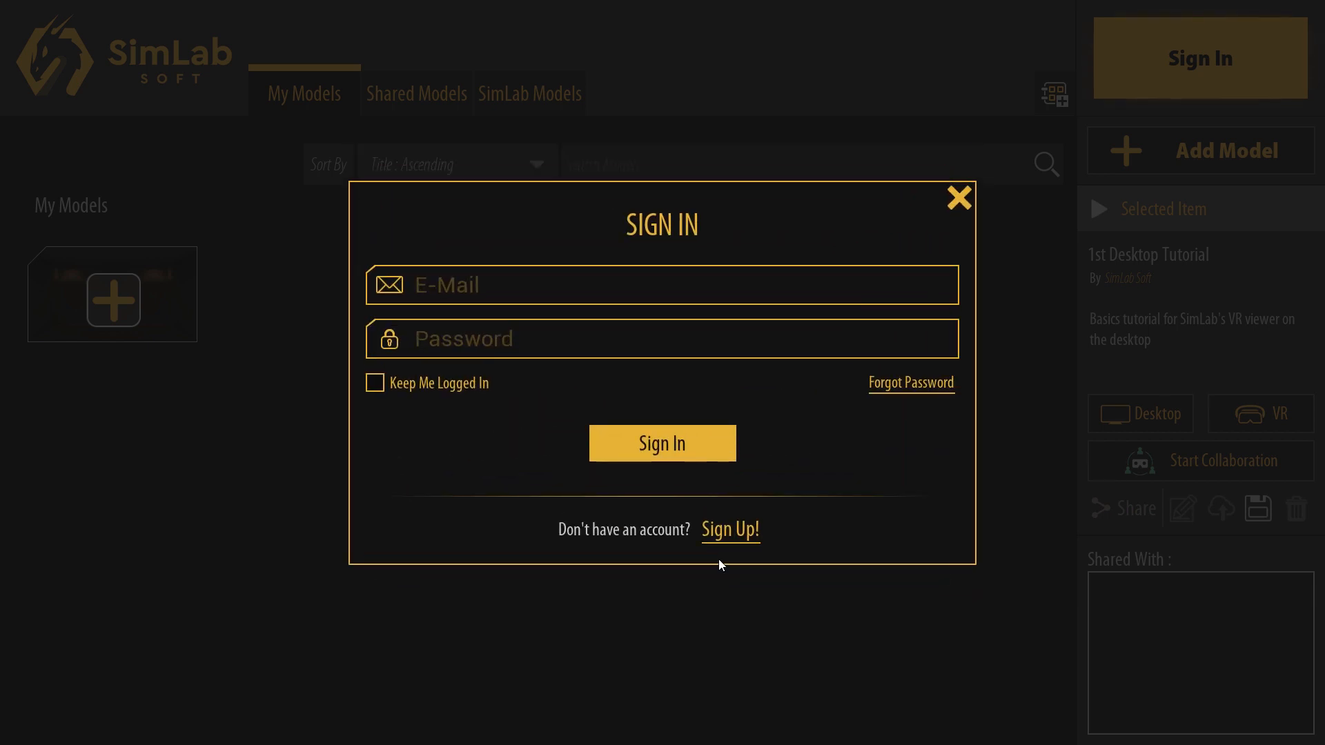
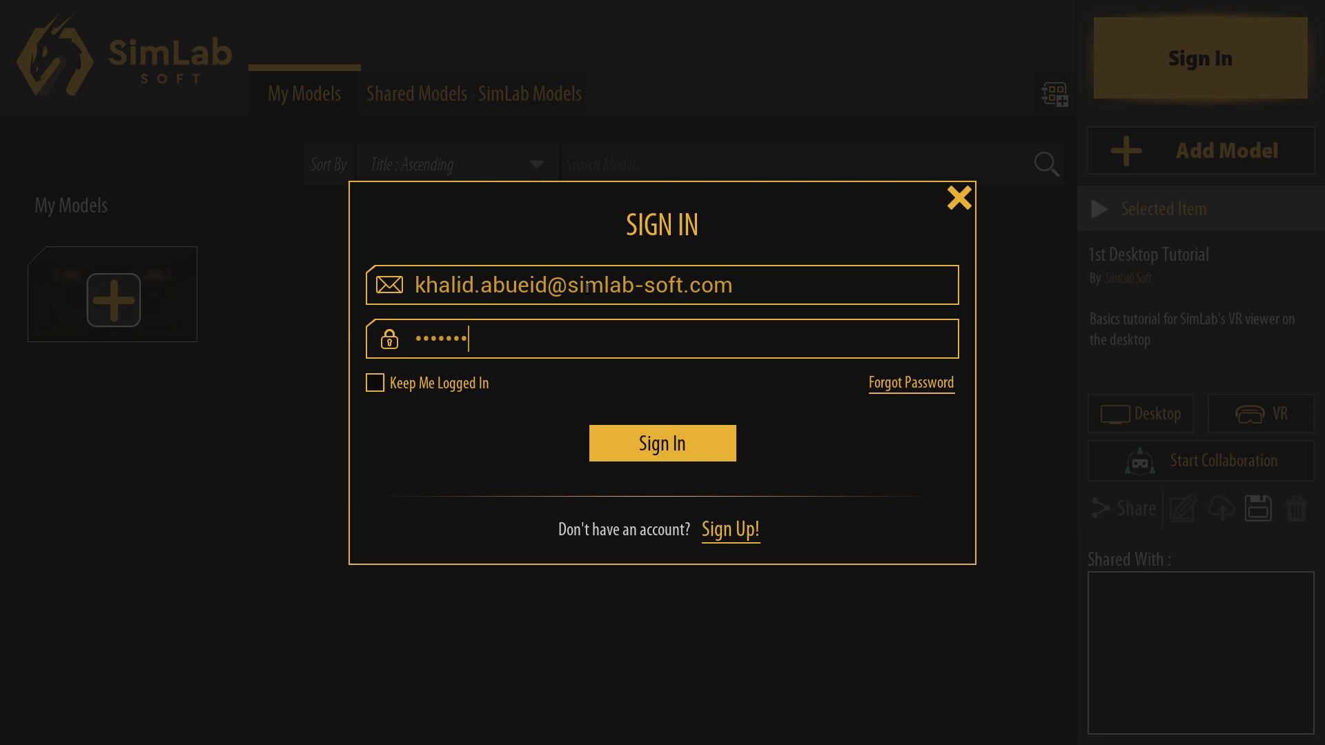
{"action": "left_click", "coordinate": [661, 443]}
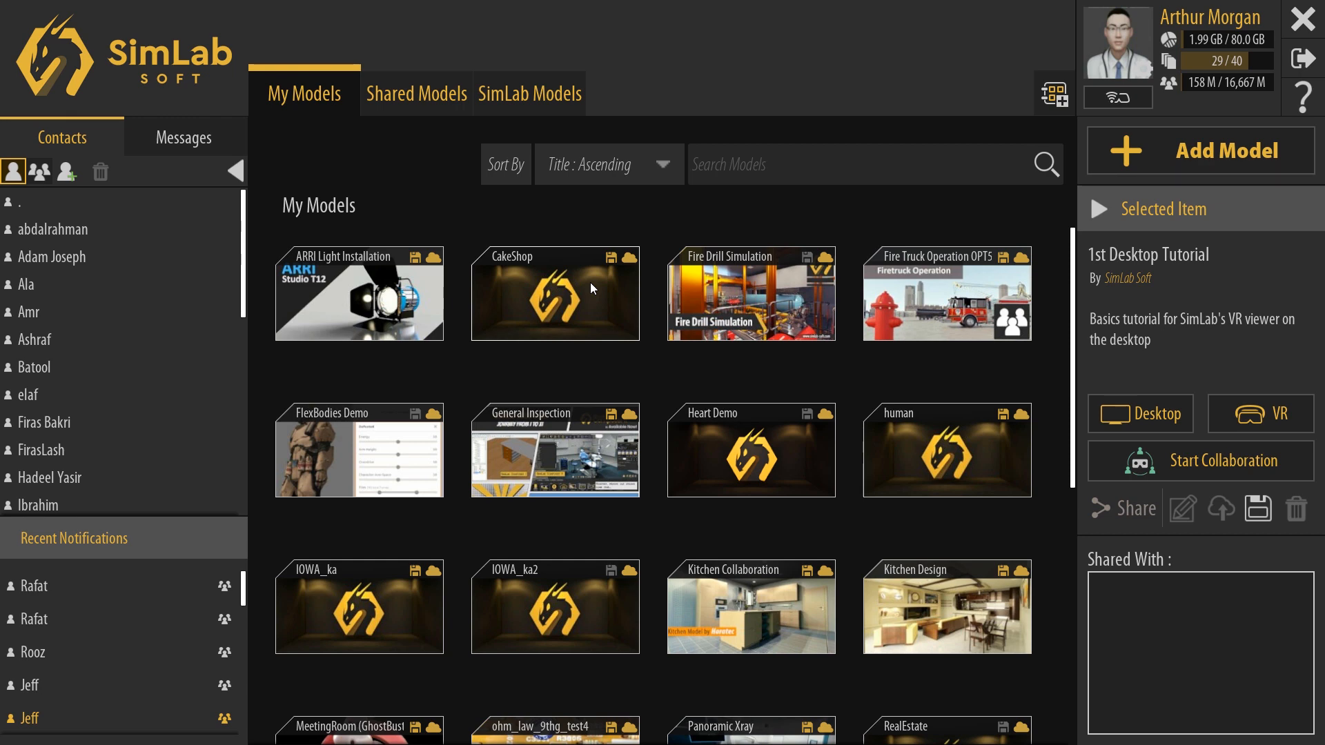
{"action": "mouse_move", "coordinate": [546, 282]}
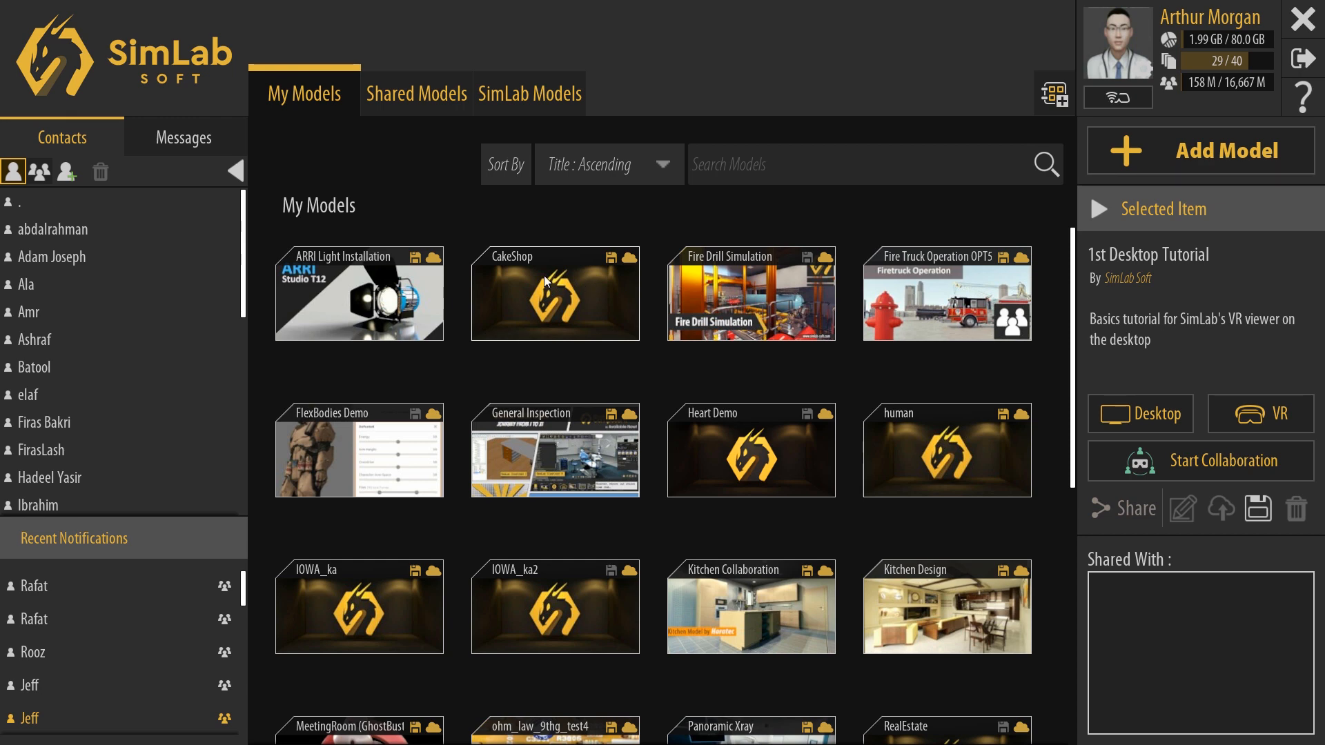
{"action": "scroll", "scroll_direction": "down", "scroll_amount": 3}
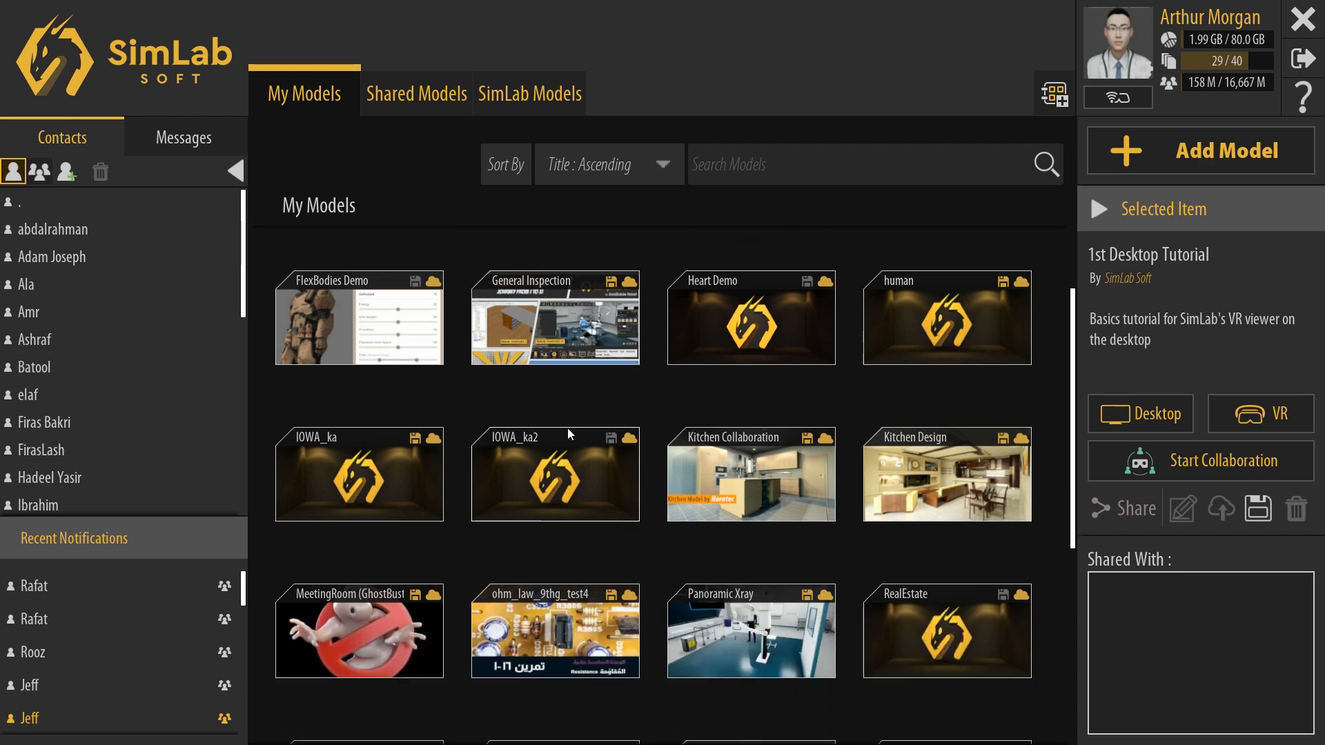
{"action": "scroll", "scroll_direction": "up", "scroll_amount": 3}
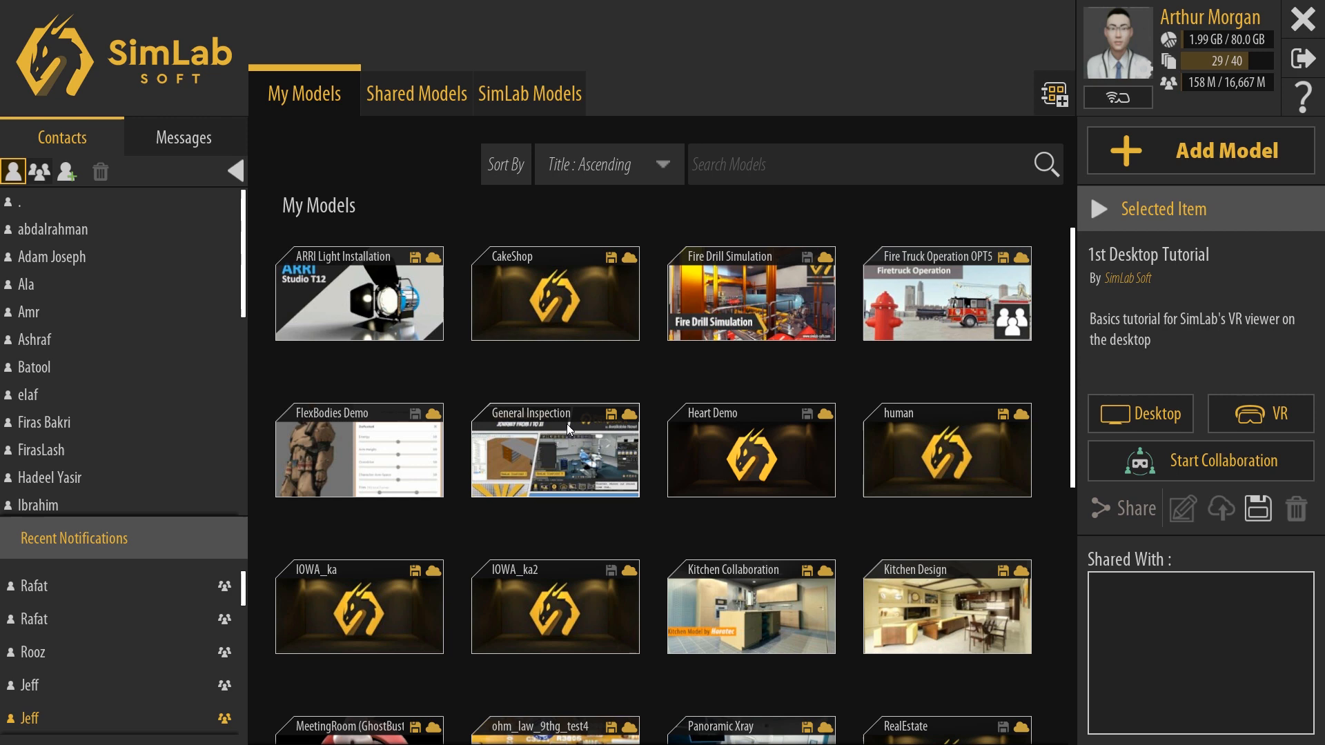
{"action": "mouse_move", "coordinate": [525, 101]}
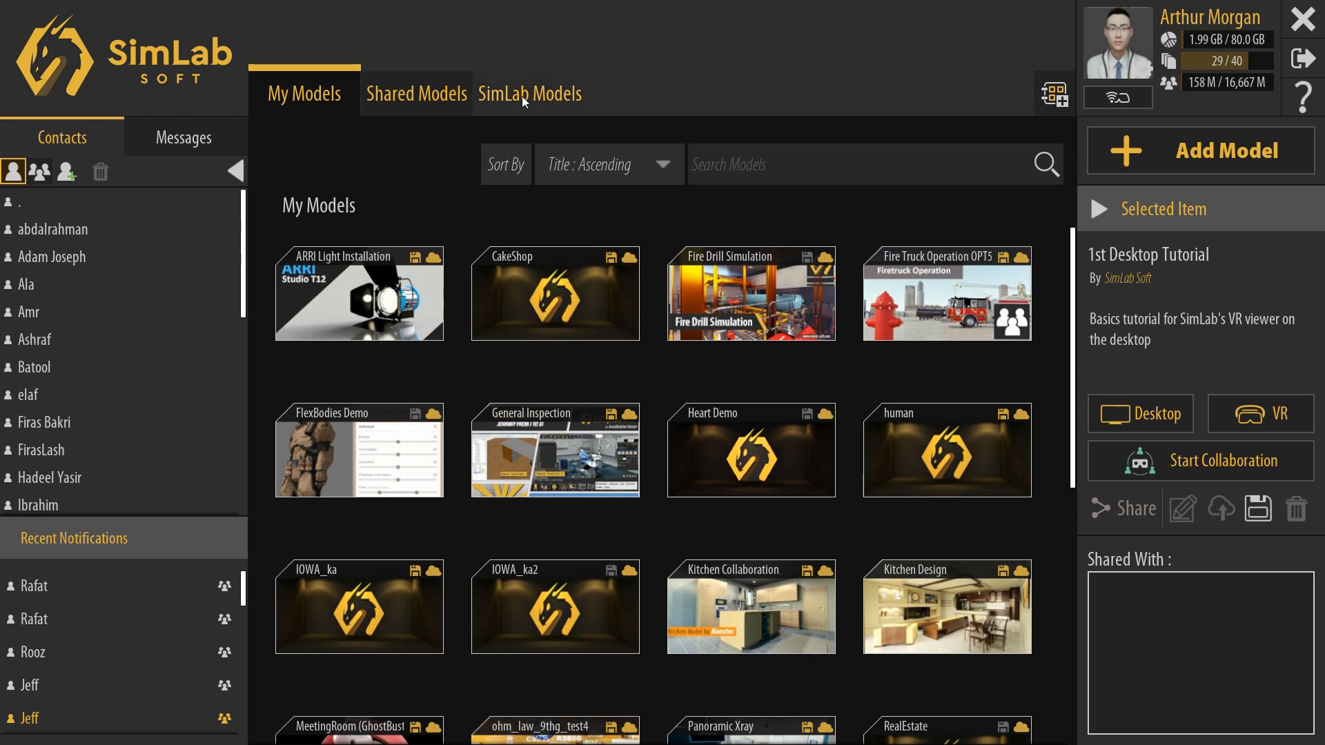
Select the Humany Anatomy demo in the SimLab Models library
{"action": "left_click", "coordinate": [530, 93]}
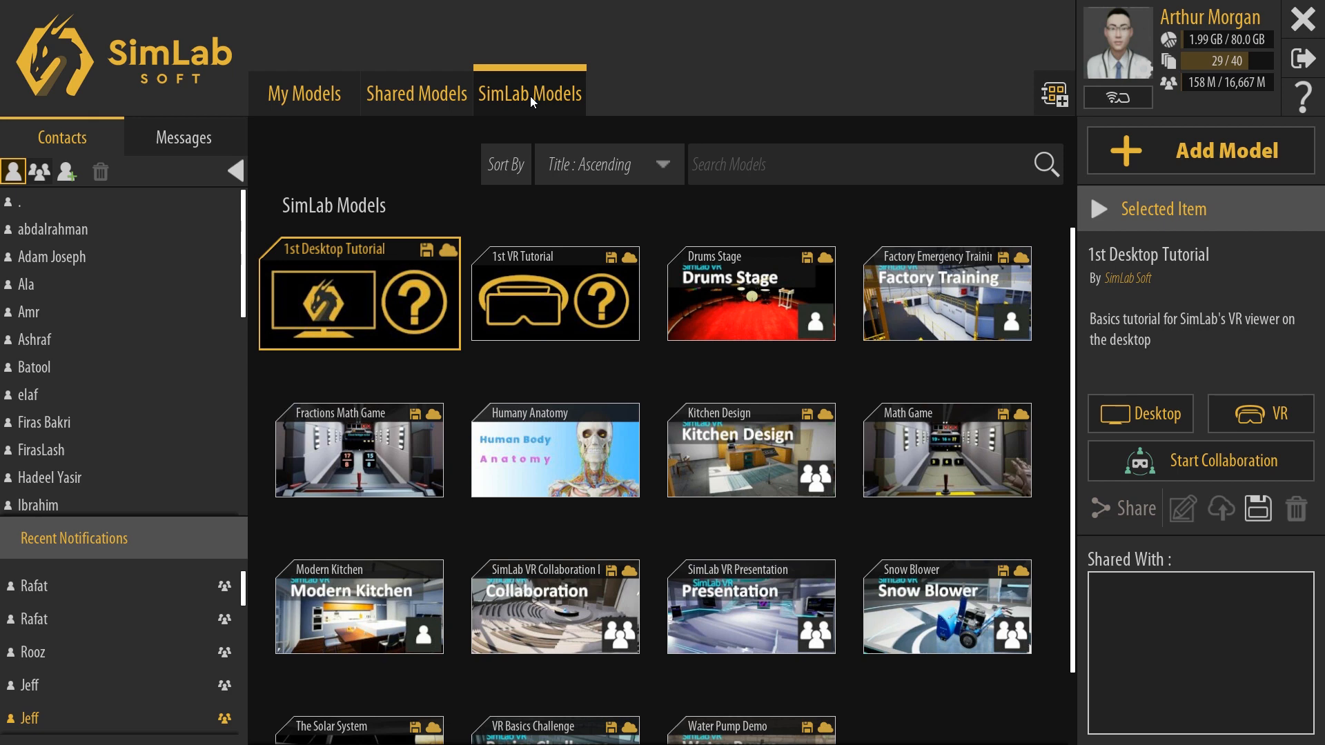
{"action": "mouse_move", "coordinate": [437, 246]}
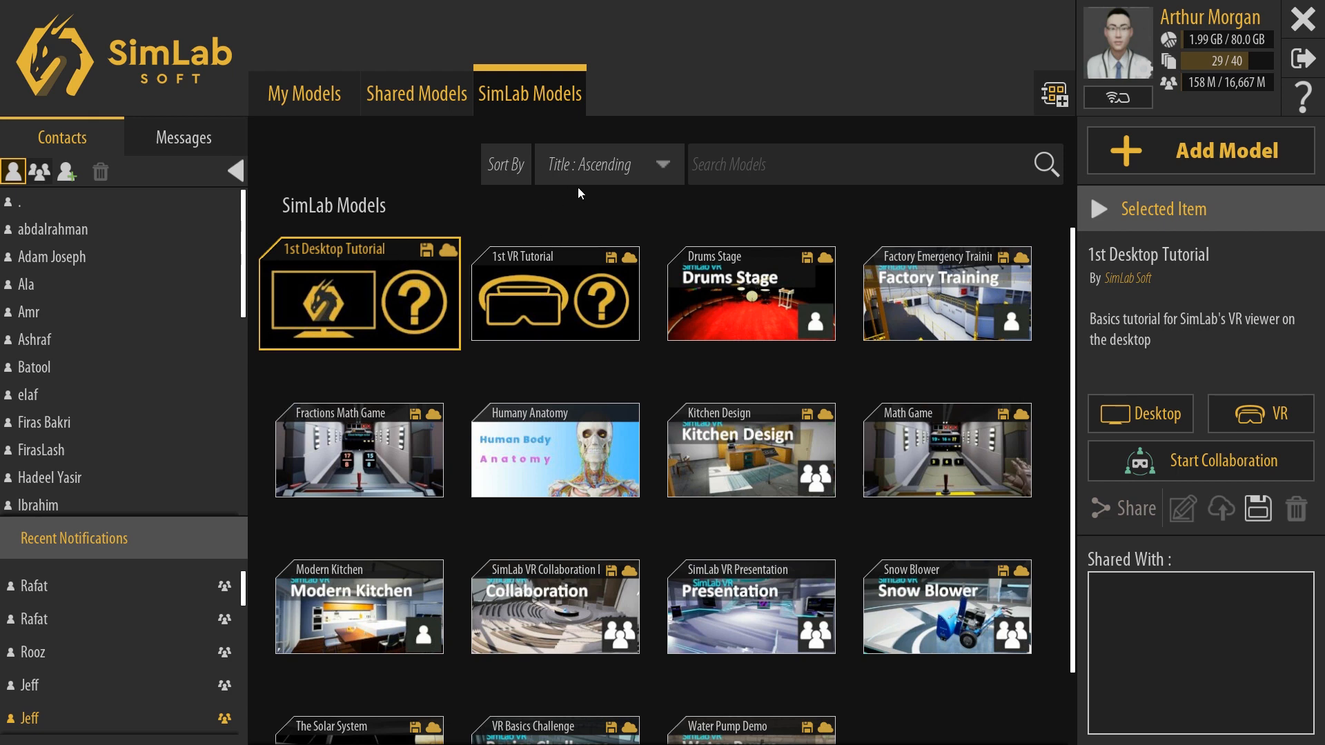
{"action": "mouse_move", "coordinate": [763, 380]}
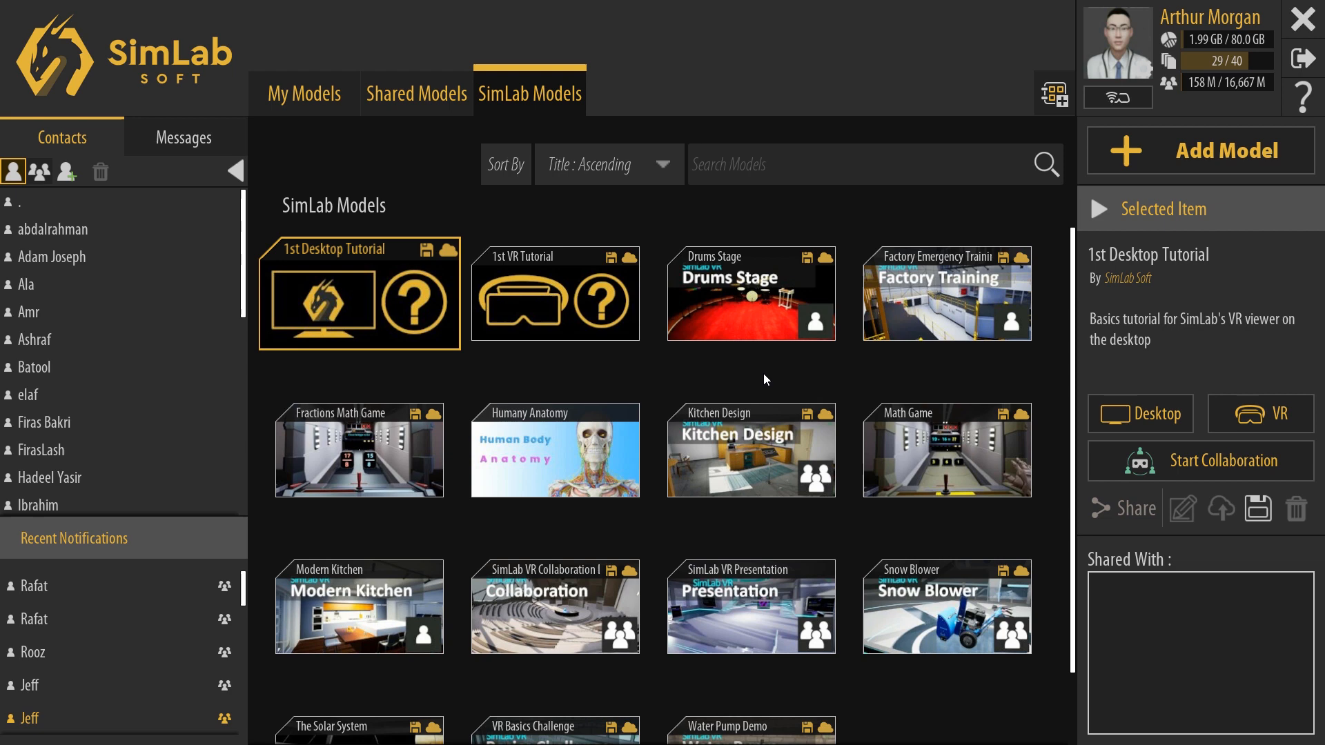
{"action": "mouse_move", "coordinate": [594, 454]}
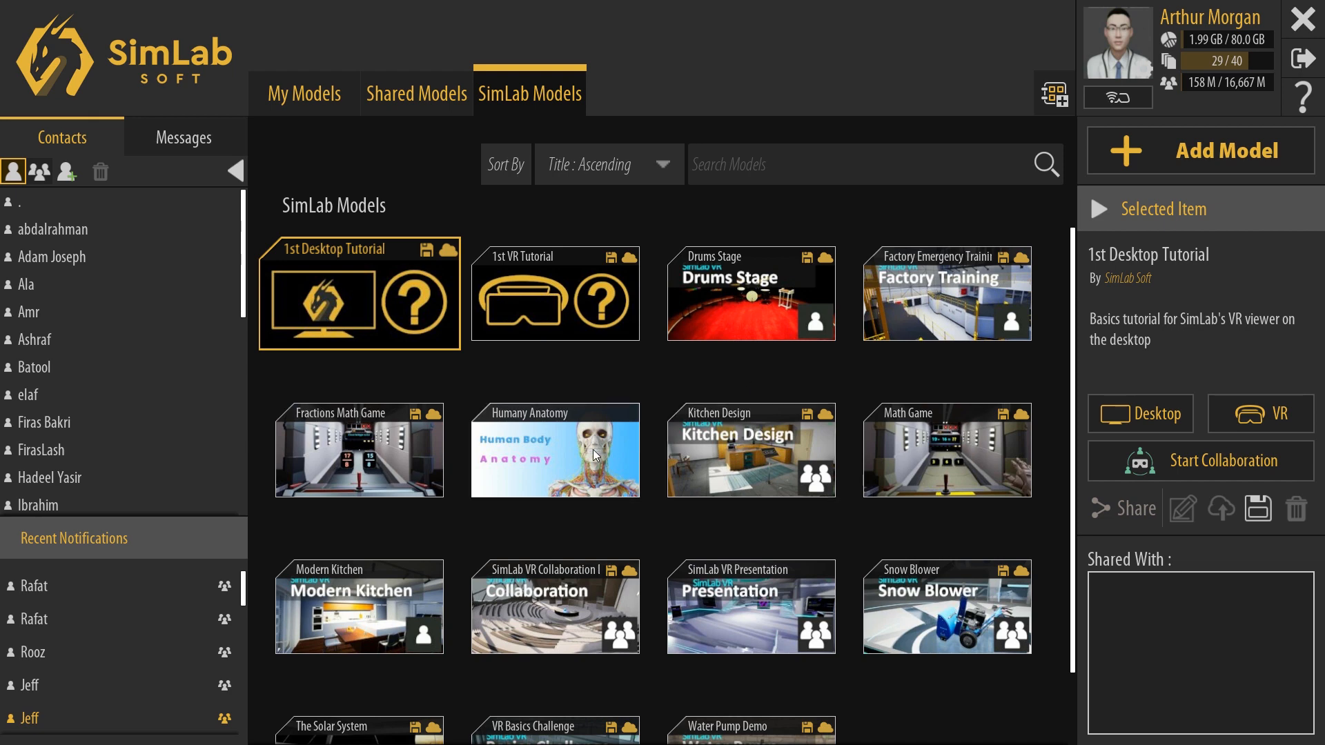
{"action": "left_click", "coordinate": [555, 450]}
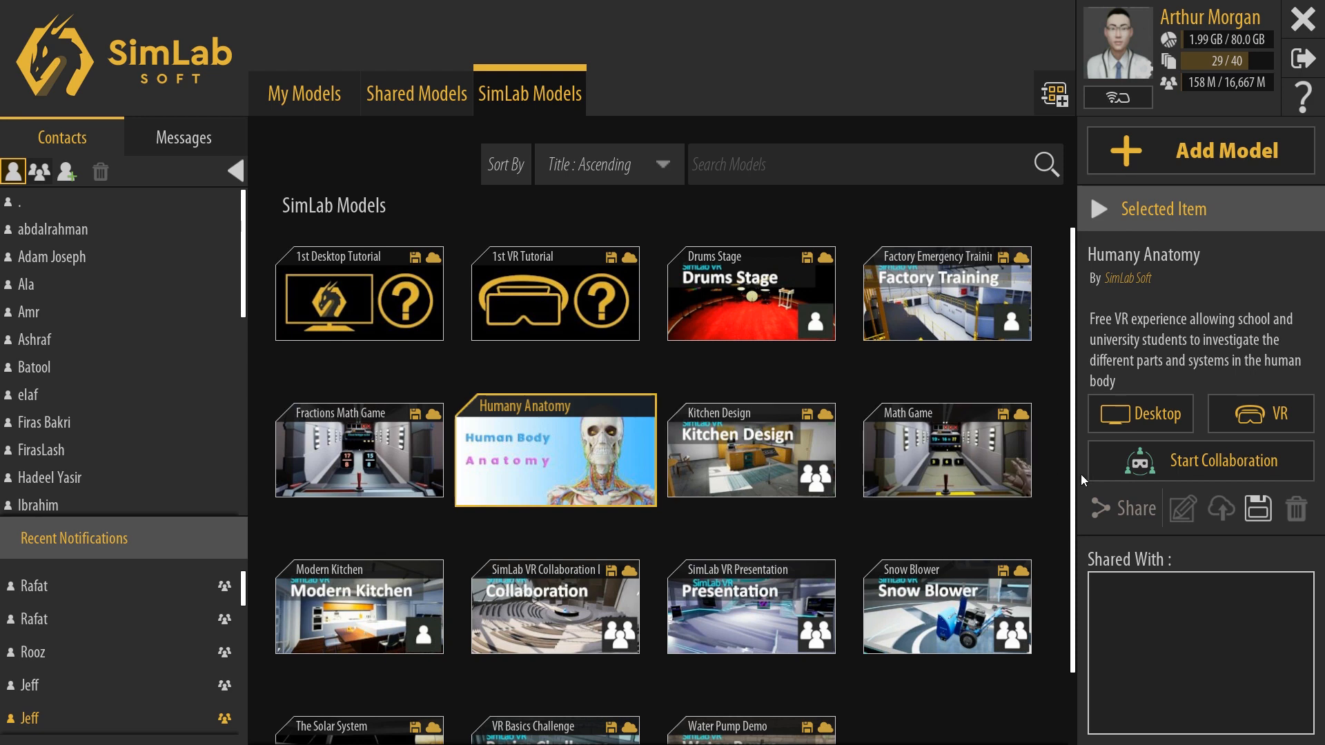
{"action": "left_click", "coordinate": [1220, 461]}
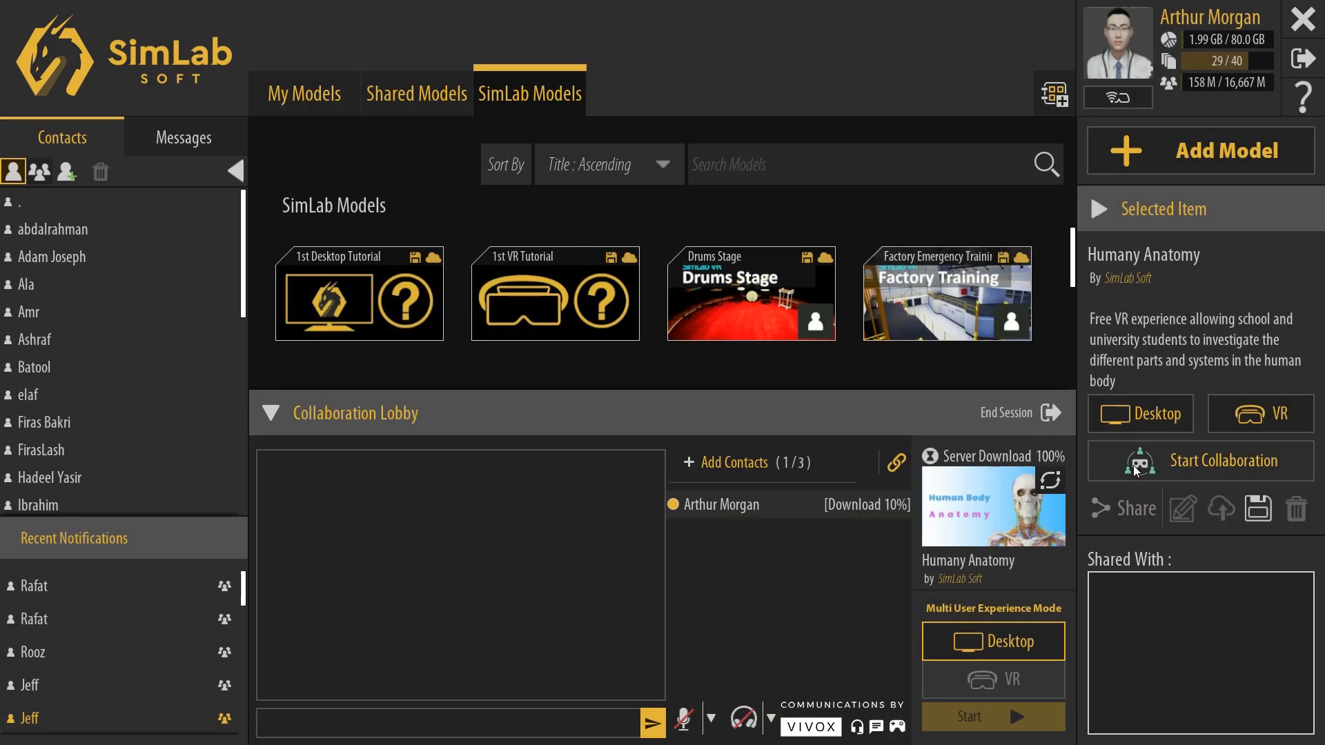
{"action": "mouse_move", "coordinate": [745, 467]}
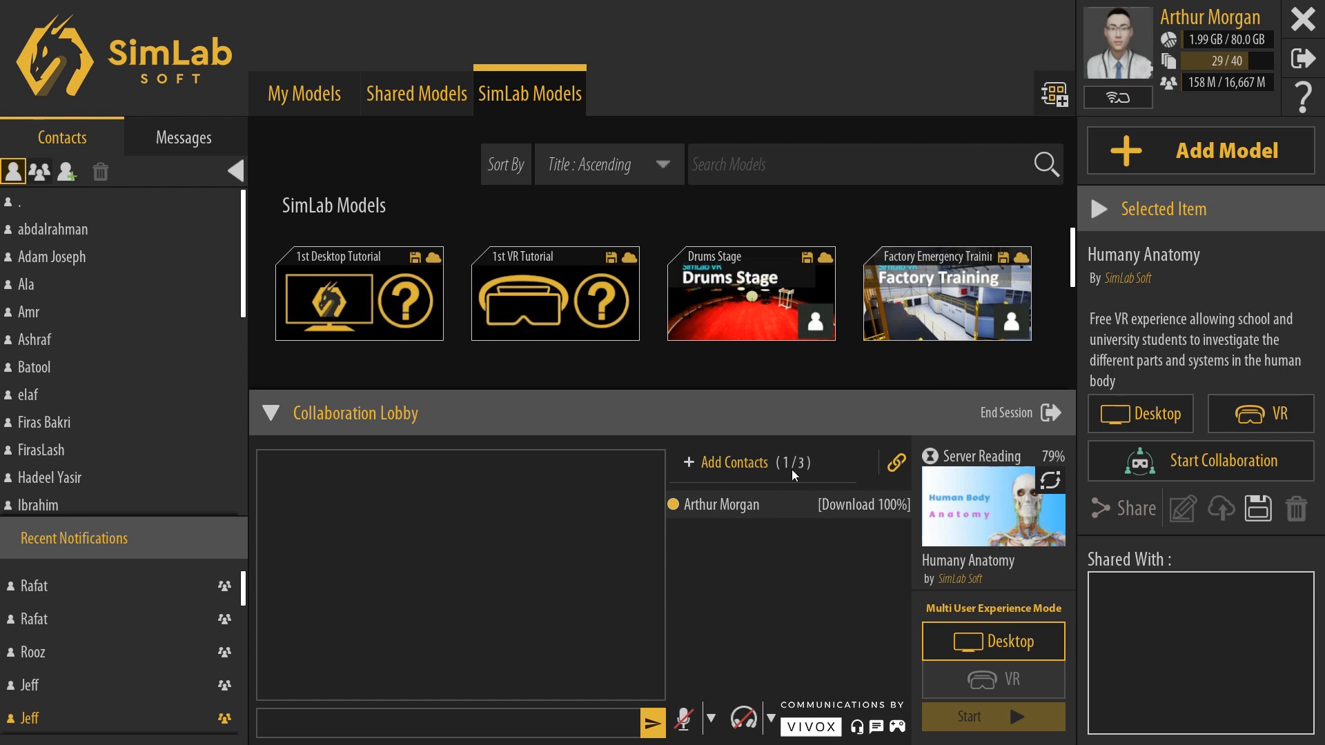
{"action": "mouse_move", "coordinate": [794, 474]}
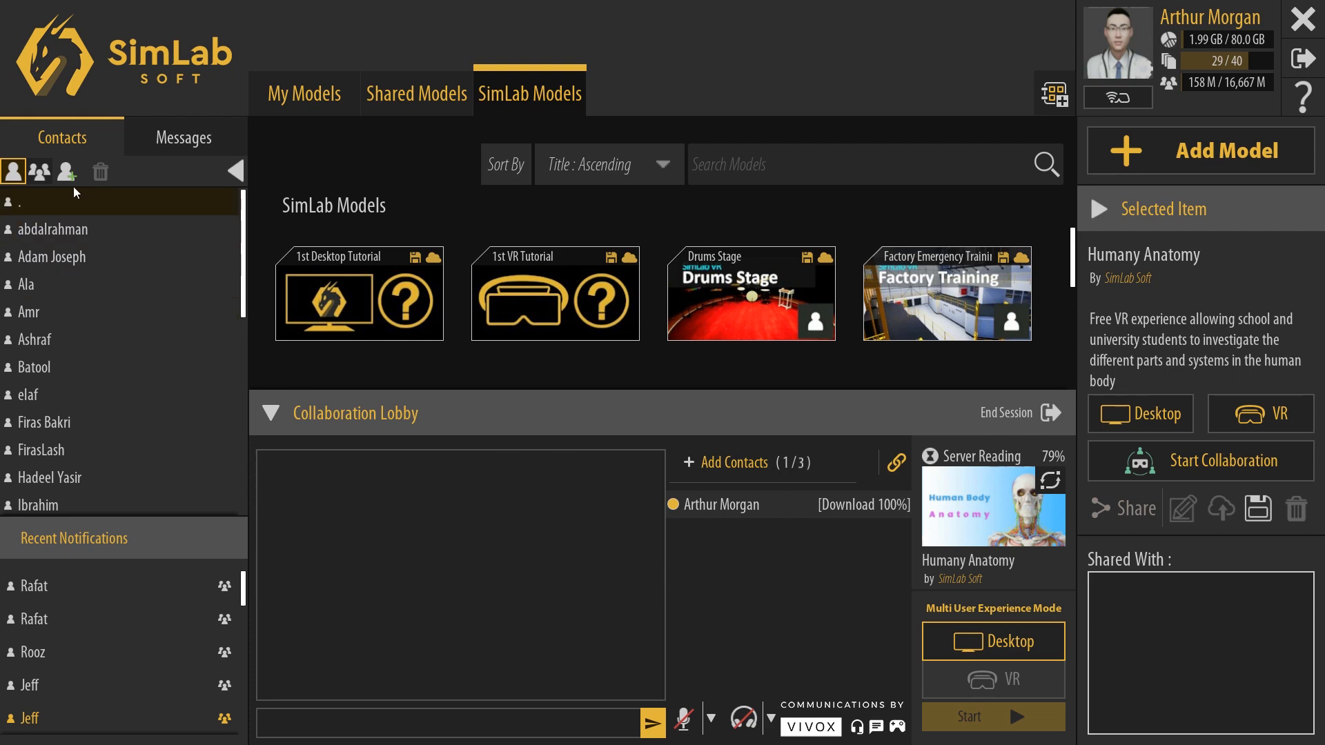
{"action": "left_click", "coordinate": [66, 172]}
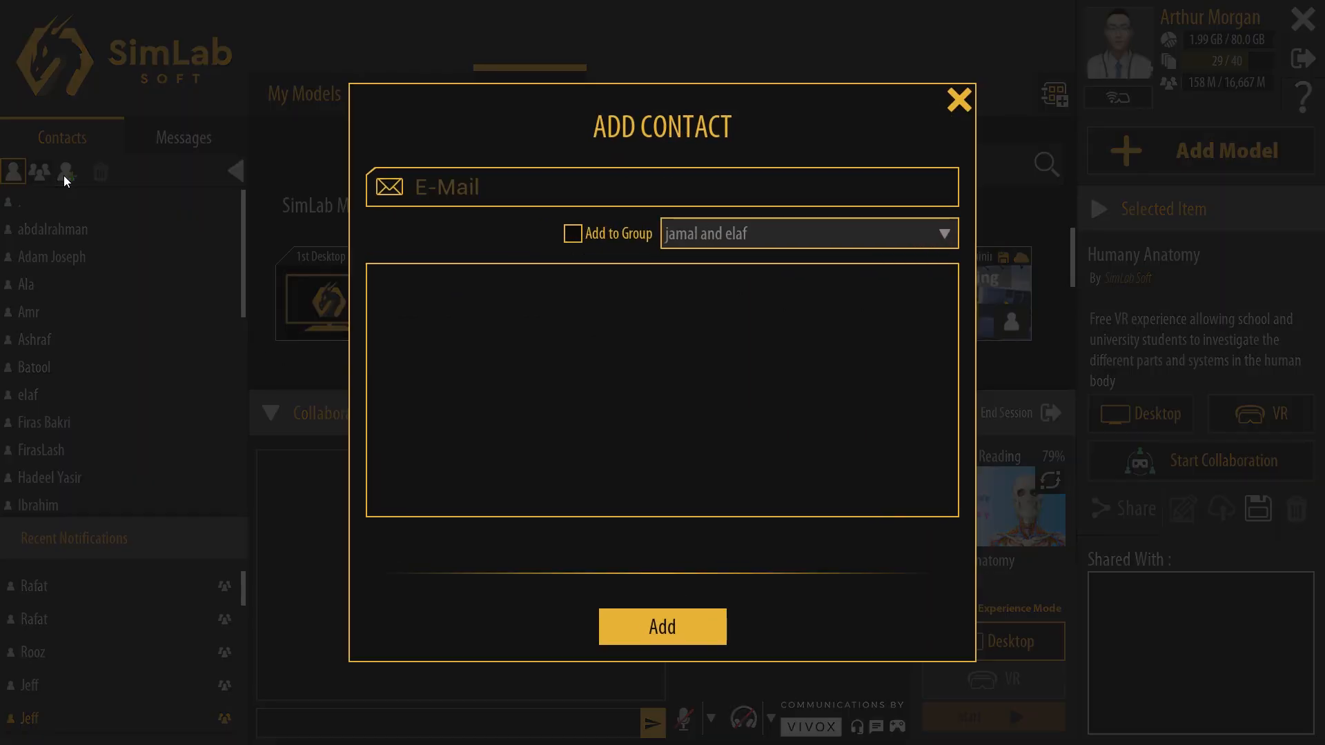
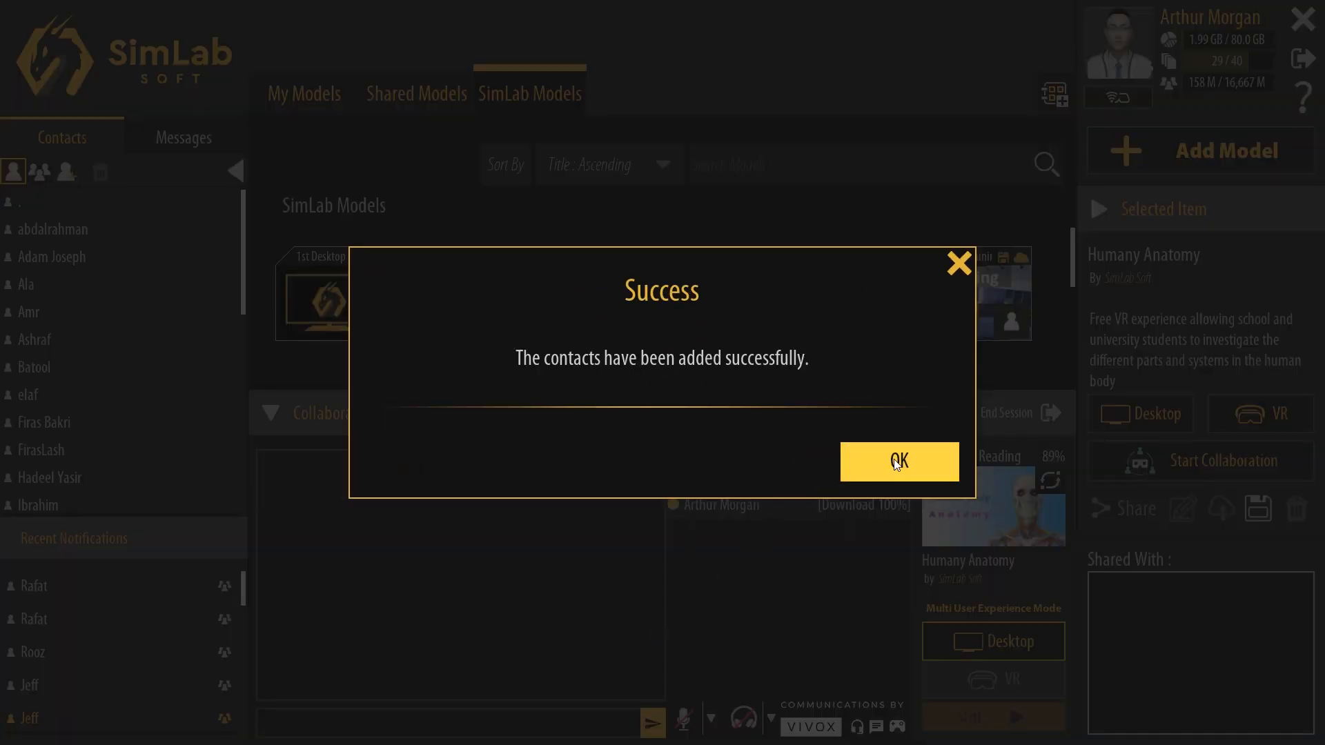
{"action": "left_click", "coordinate": [897, 461]}
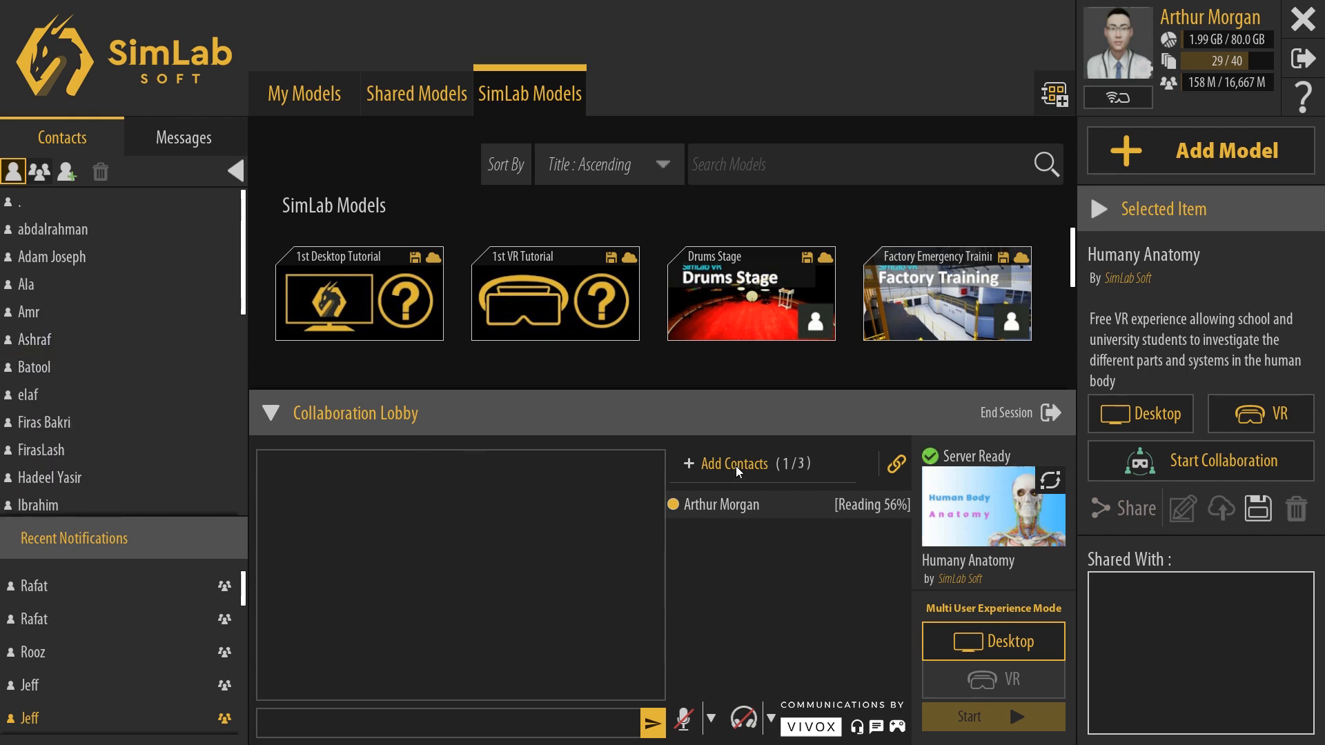
{"action": "left_click", "coordinate": [725, 463]}
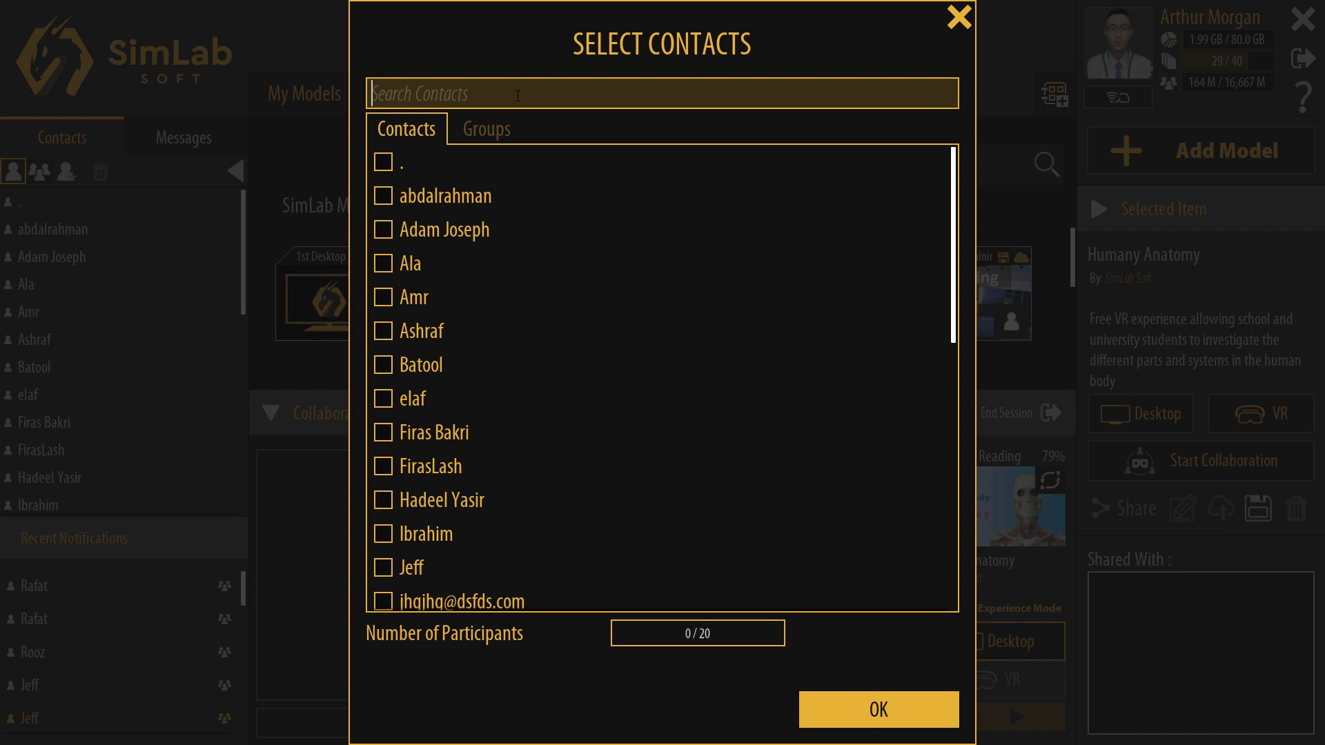
{"action": "type", "text": "jo"}
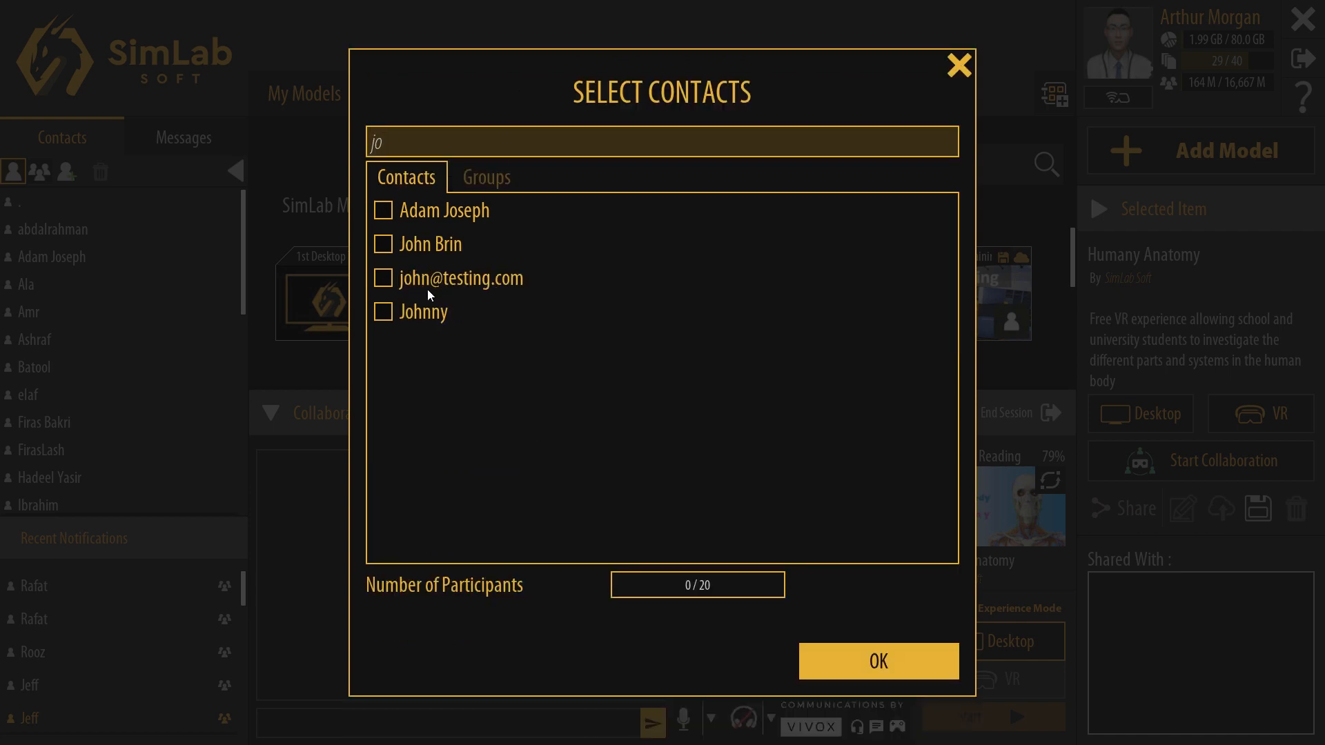
{"action": "left_click", "coordinate": [382, 310]}
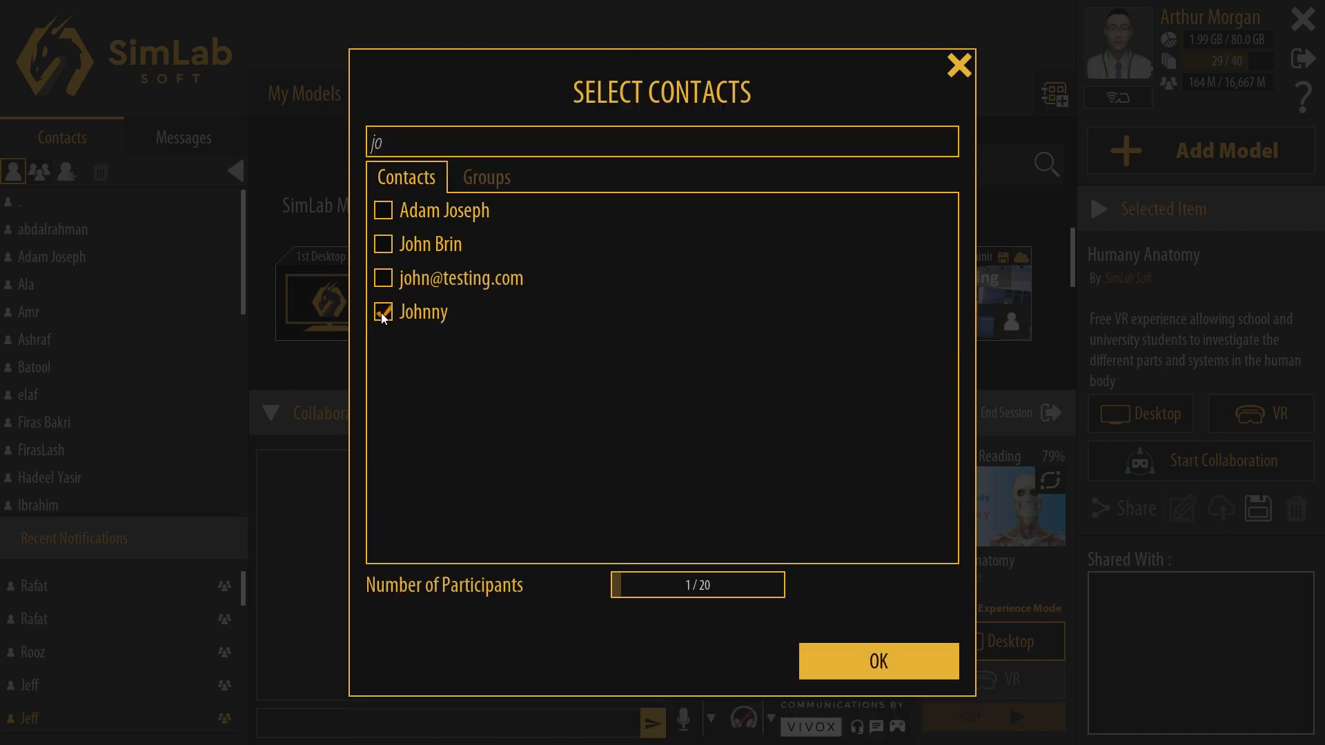
{"action": "left_click", "coordinate": [878, 661]}
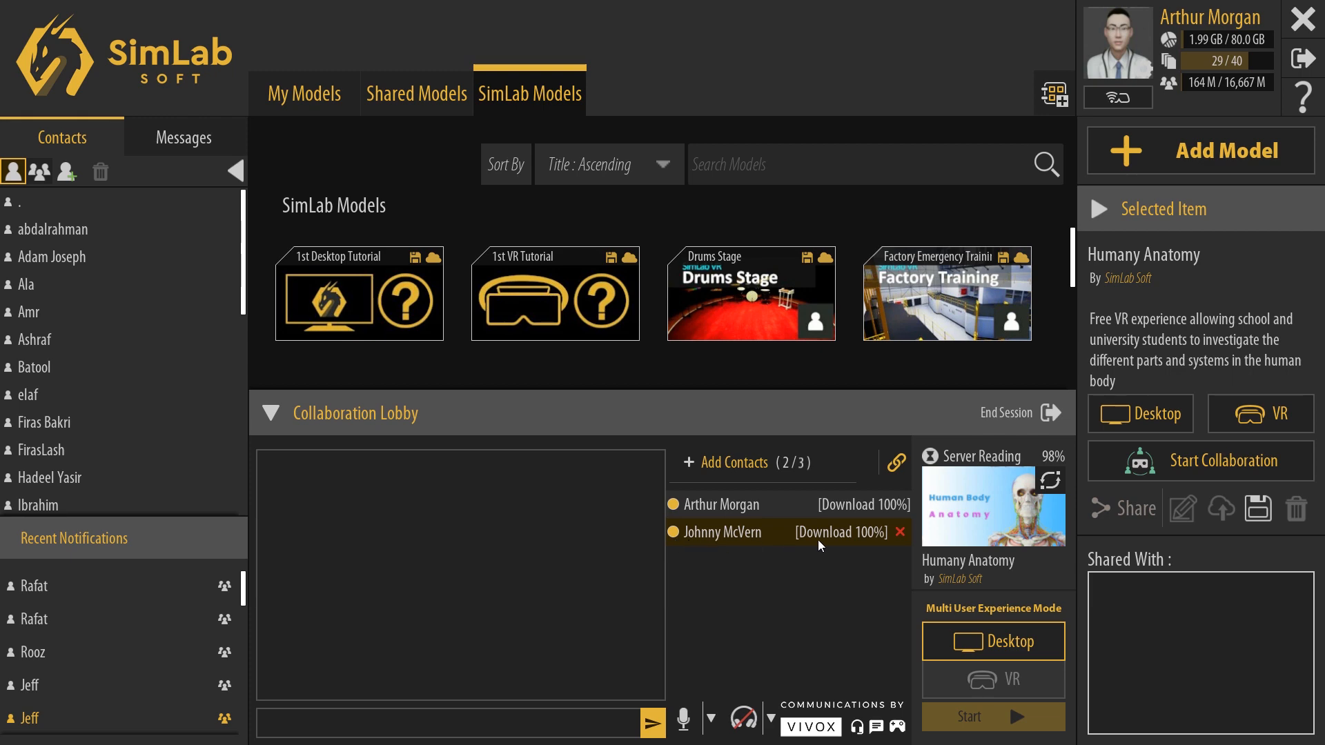
{"action": "mouse_move", "coordinate": [889, 488]}
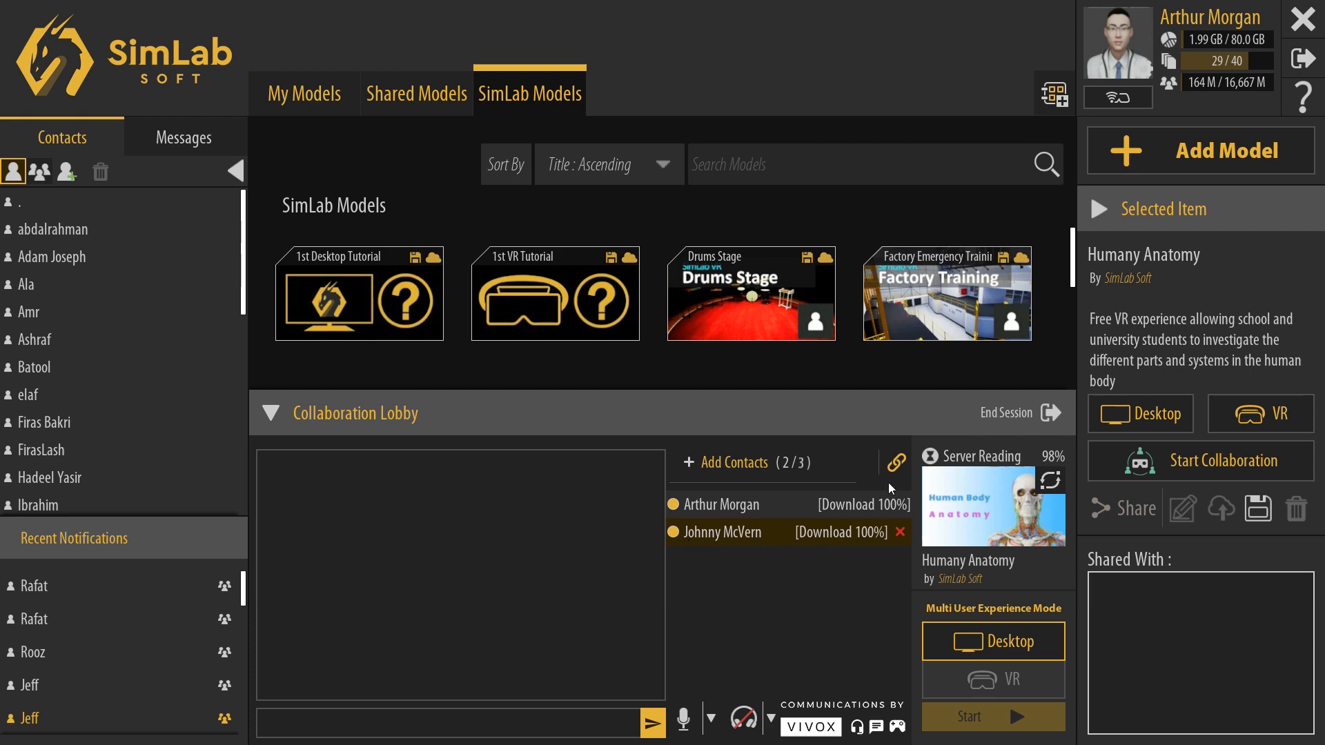
{"action": "left_click", "coordinate": [894, 462]}
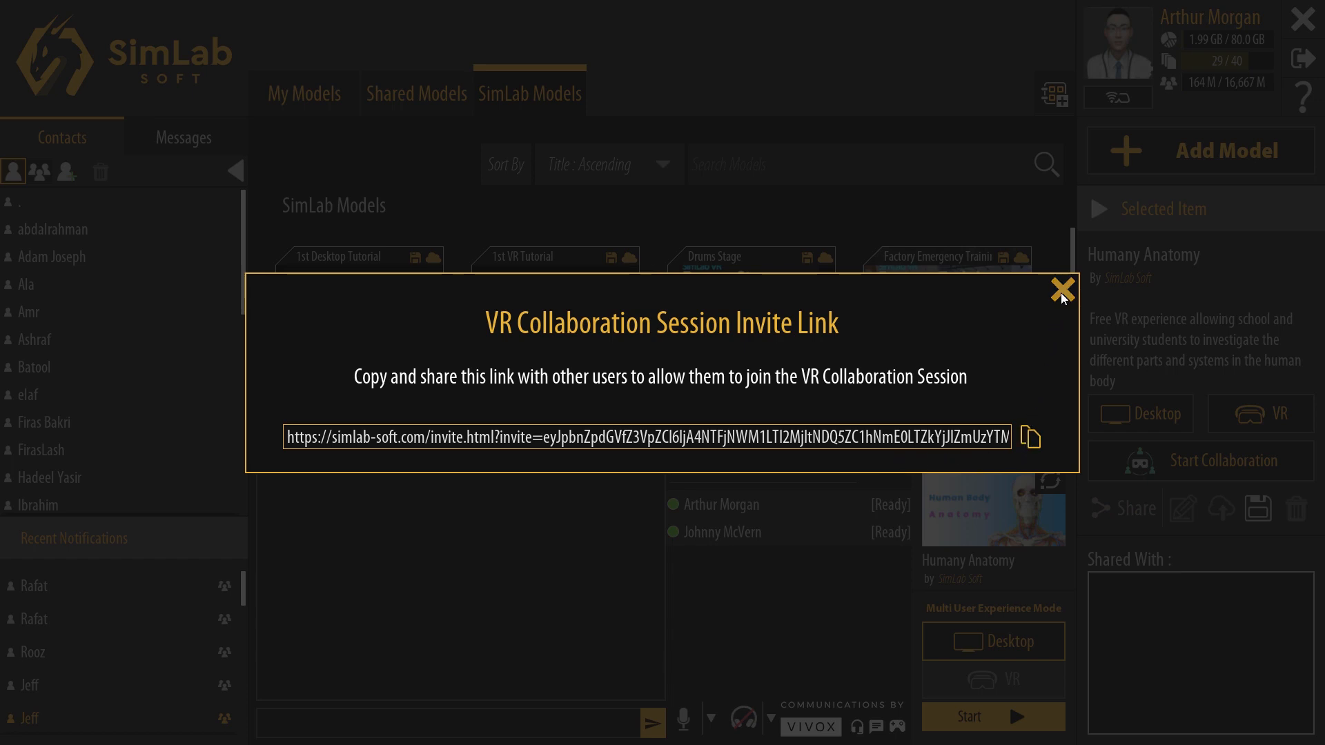
{"action": "left_click", "coordinate": [1061, 288]}
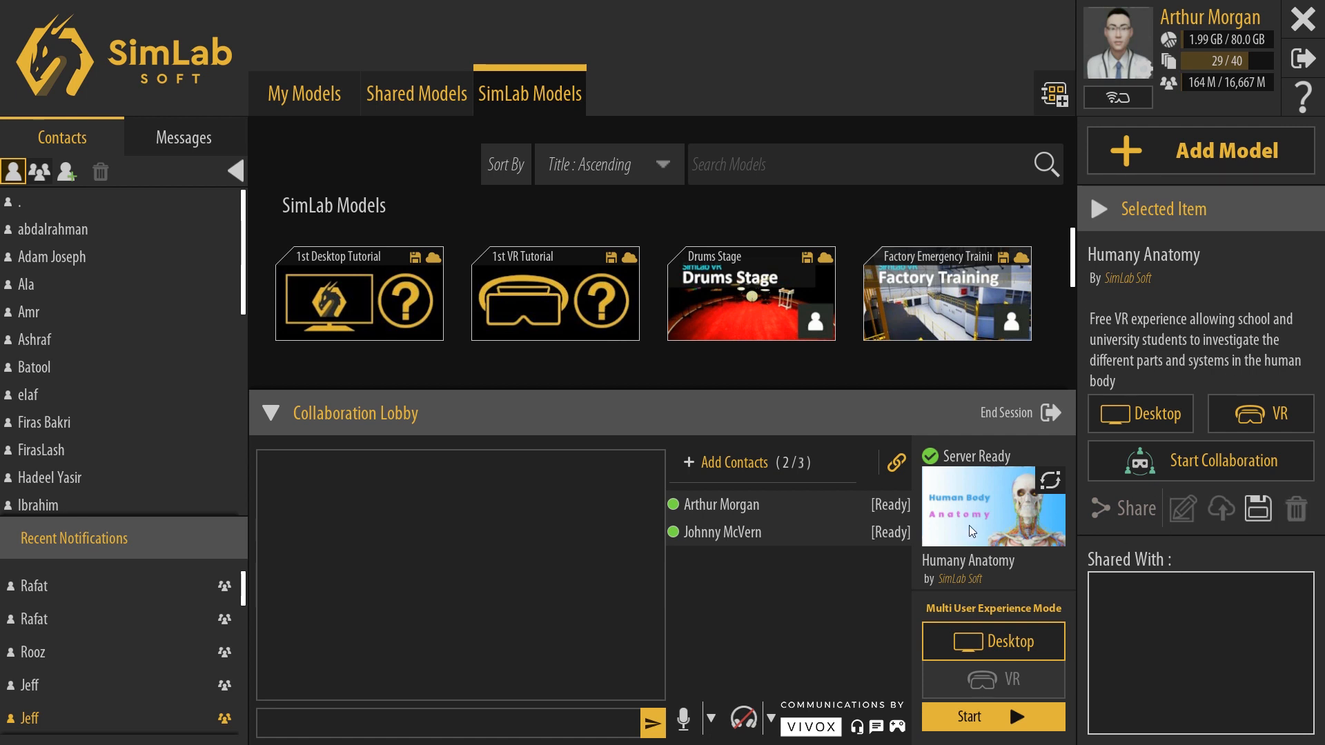
{"action": "mouse_move", "coordinate": [710, 618]}
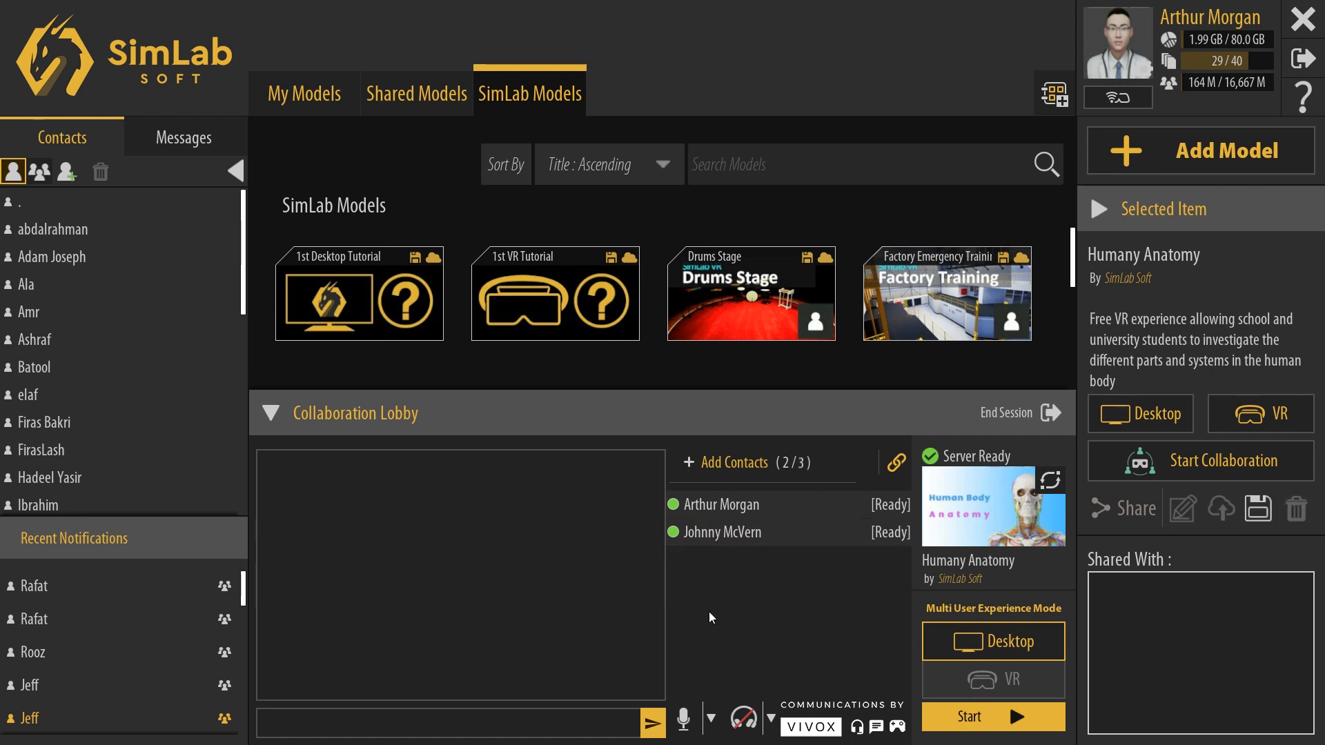
{"action": "left_click", "coordinate": [725, 462]}
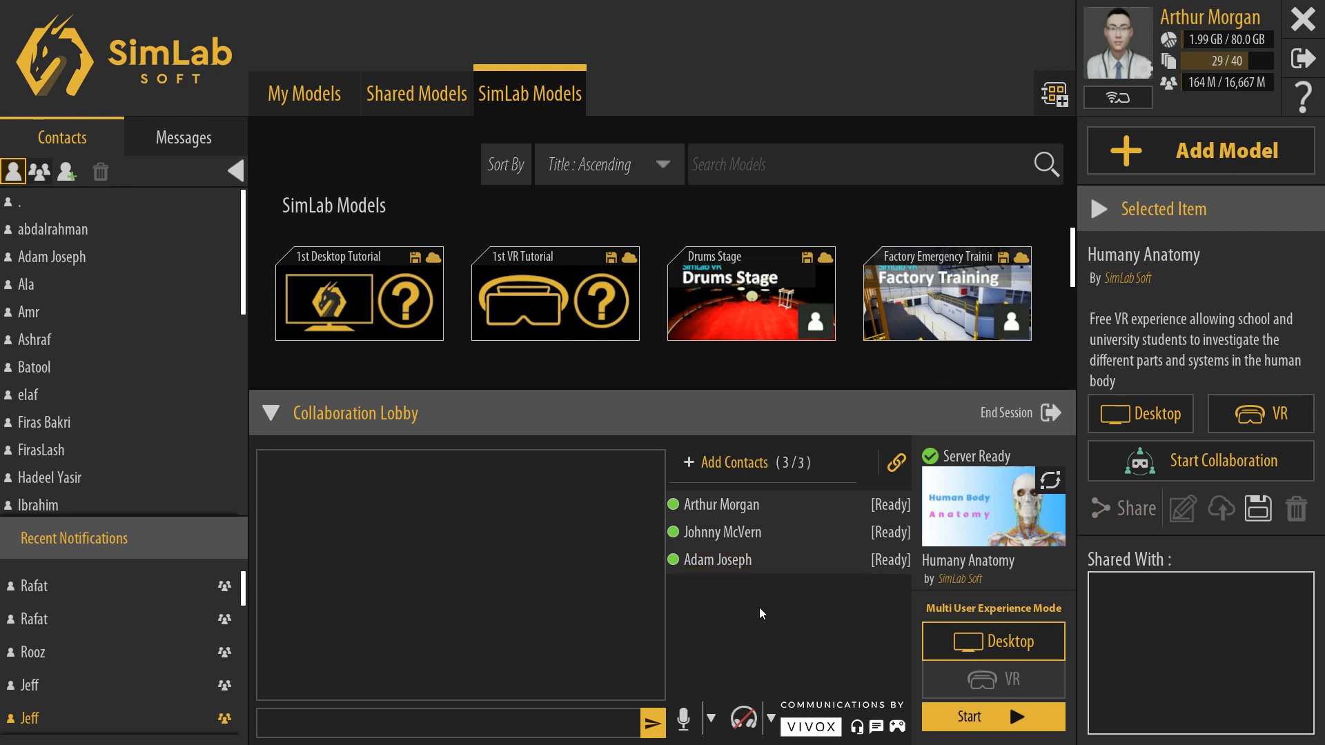
{"action": "mouse_move", "coordinate": [686, 597]}
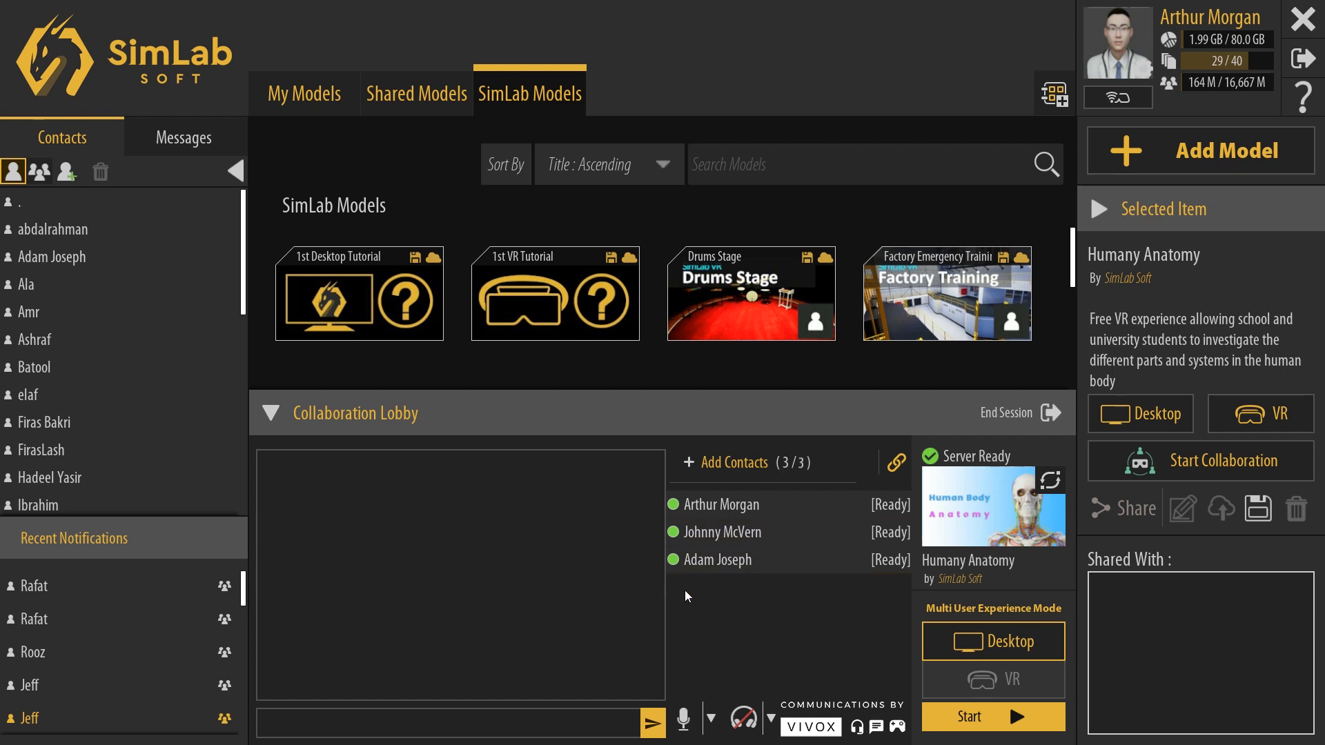
{"action": "mouse_move", "coordinate": [934, 471]}
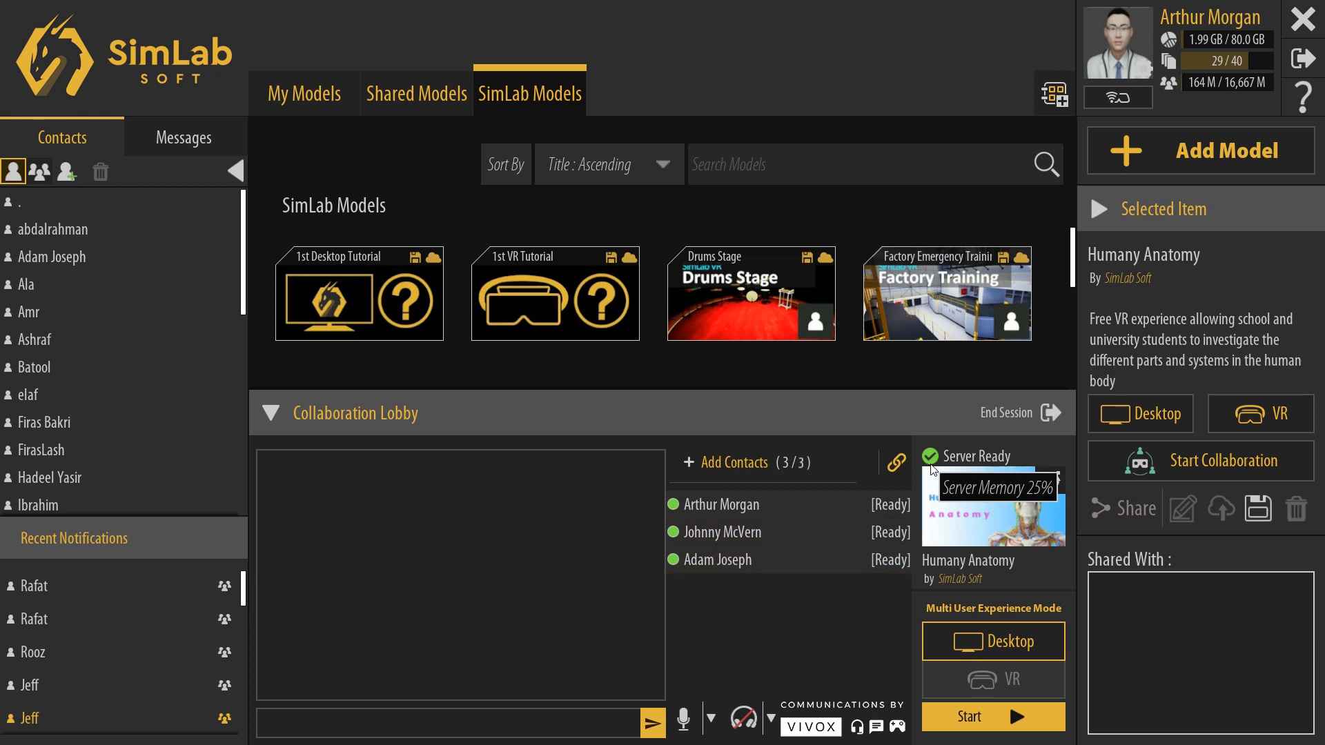
{"action": "mouse_move", "coordinate": [929, 472]}
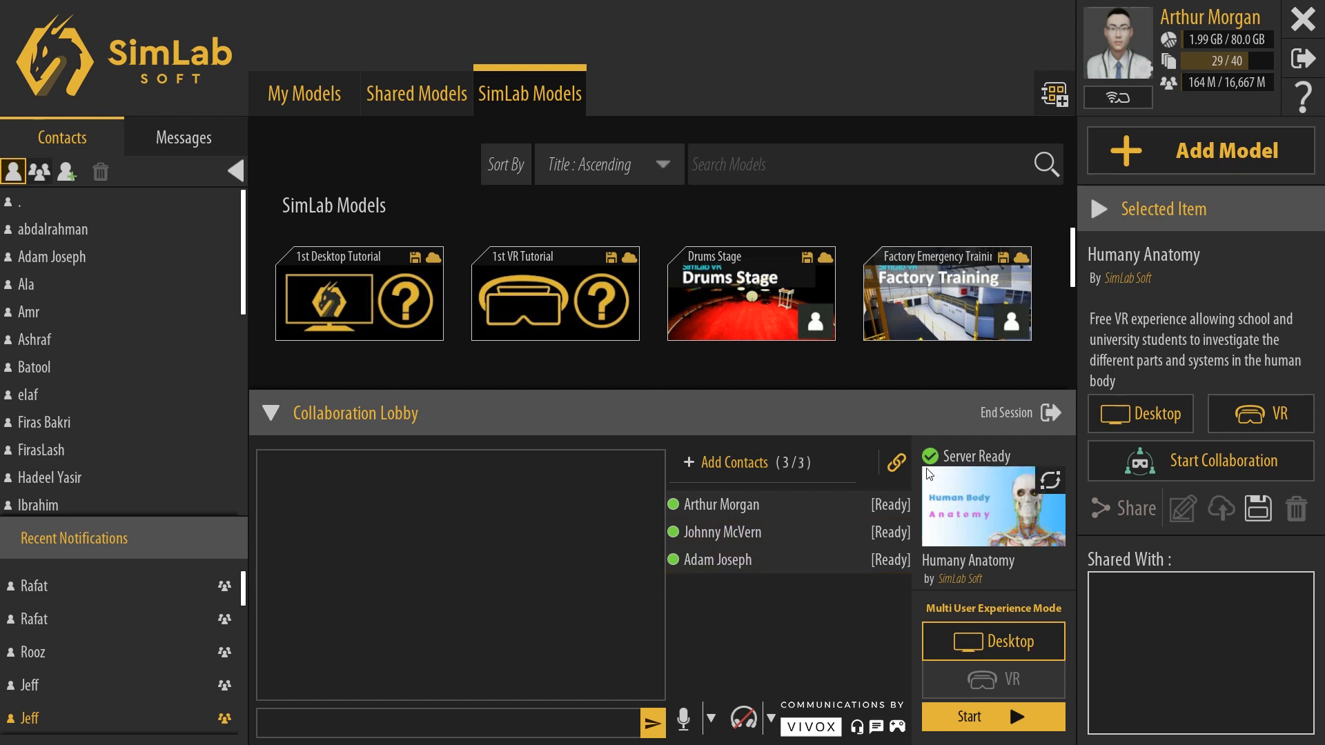
{"action": "mouse_move", "coordinate": [951, 650]}
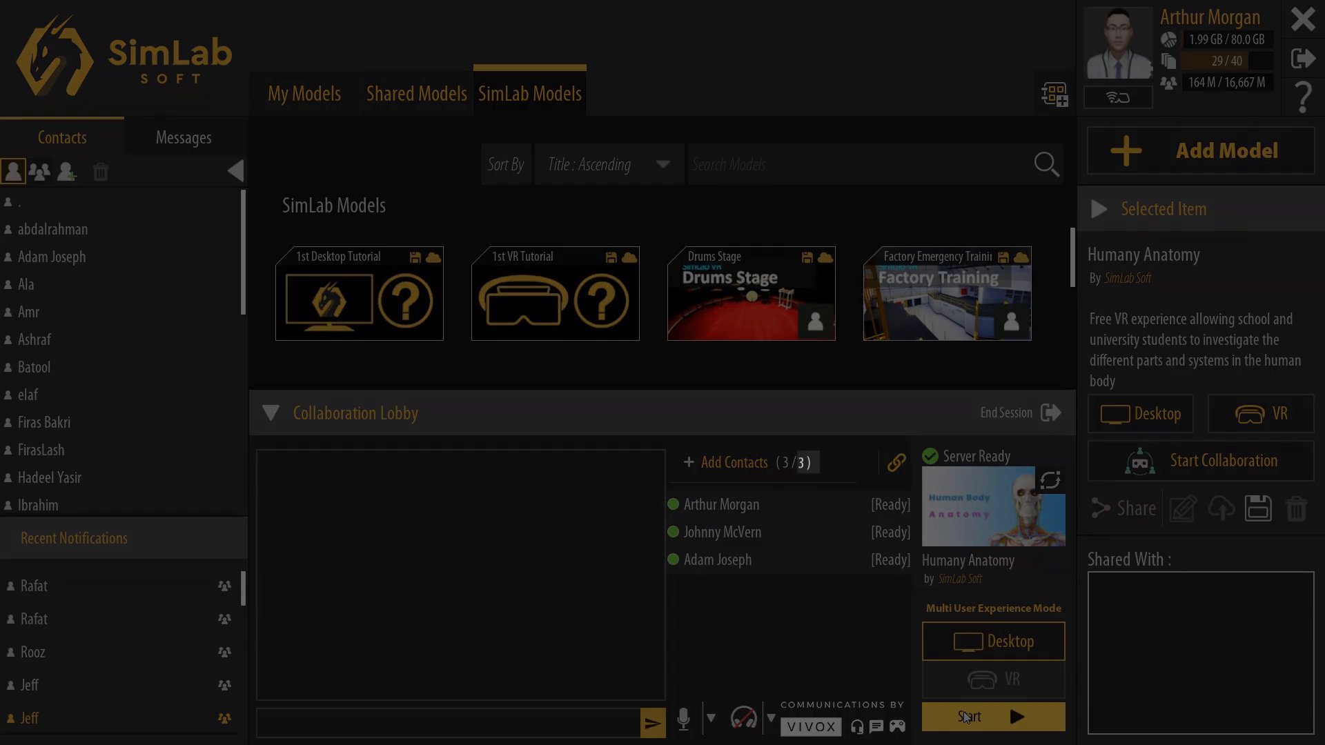
Start the shared Humany Anatomy session in Desktop mode
{"action": "left_click", "coordinate": [968, 716]}
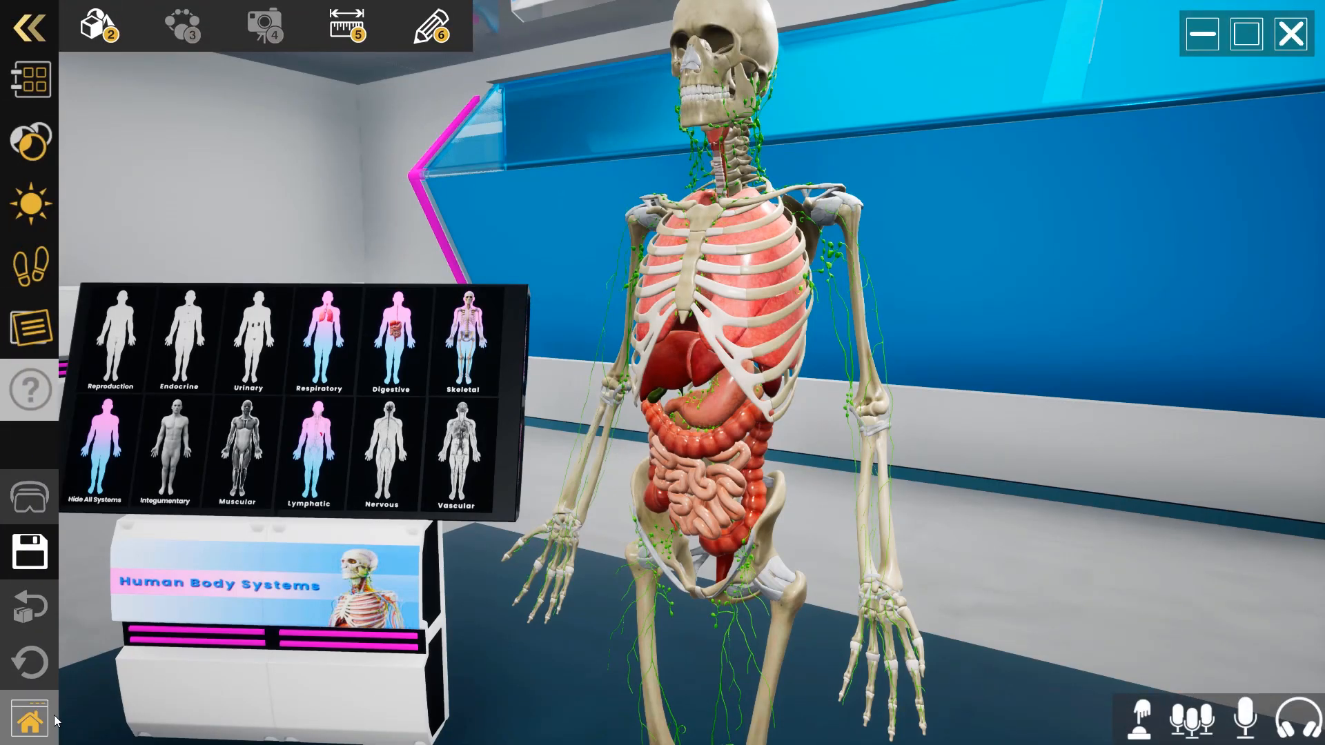
Leave the Humany Anatomy model via Home and confirm, returning to the lobby
{"action": "left_click", "coordinate": [28, 718]}
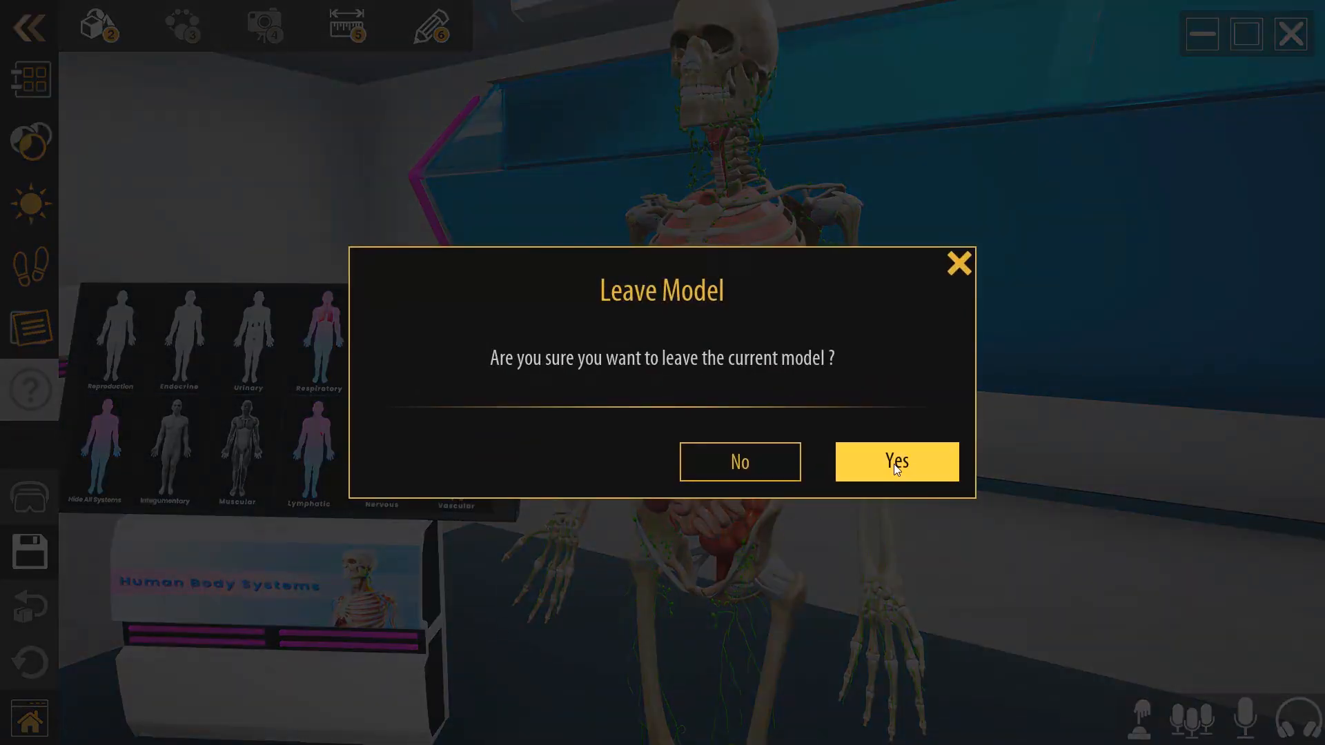
{"action": "left_click", "coordinate": [894, 461]}
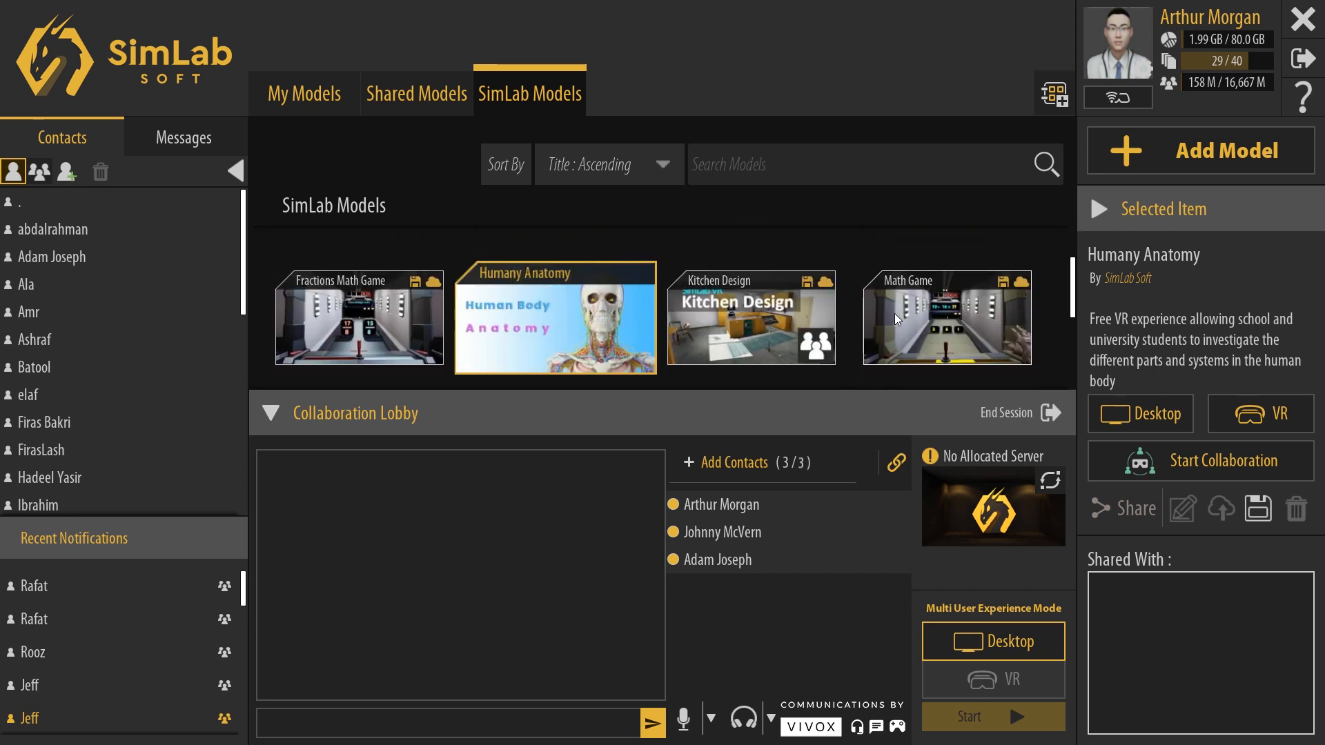
Swap the lobby's model to Kitchen Design with the server and participants ready
{"action": "left_click", "coordinate": [750, 318]}
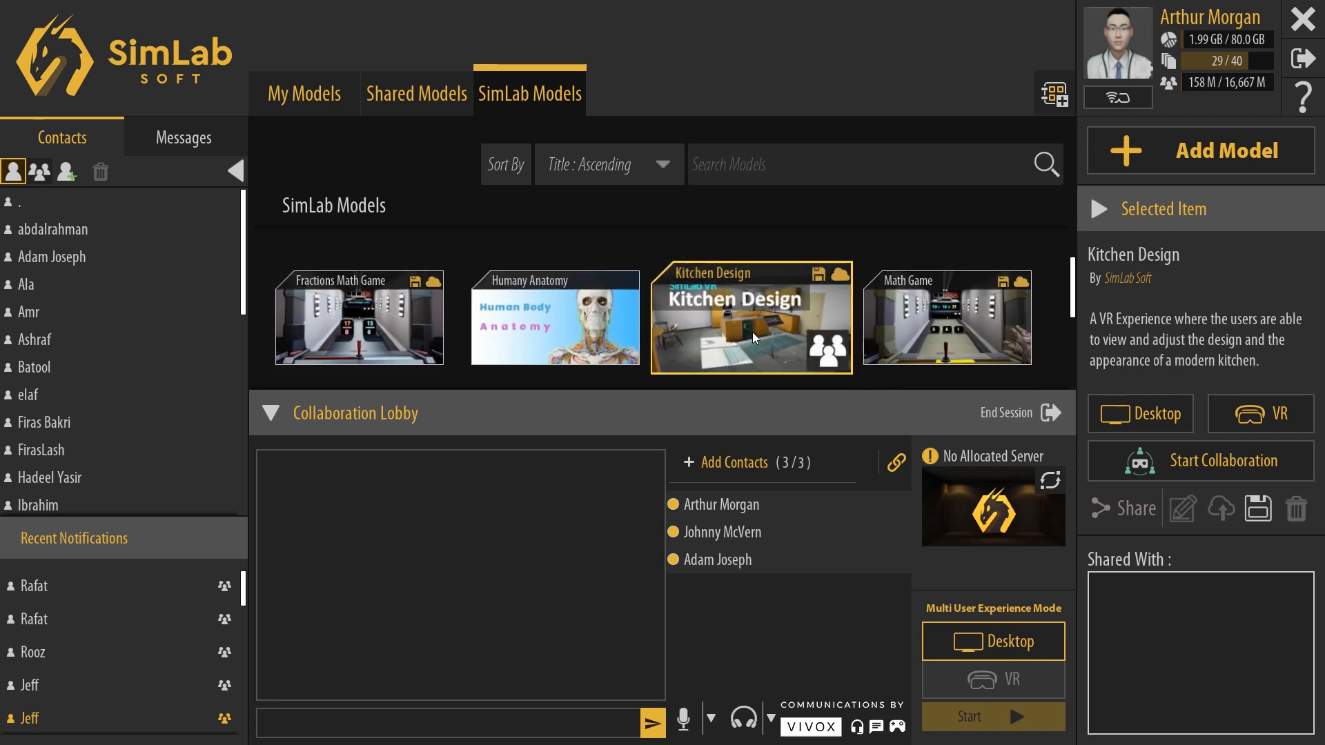
{"action": "mouse_move", "coordinate": [1050, 480]}
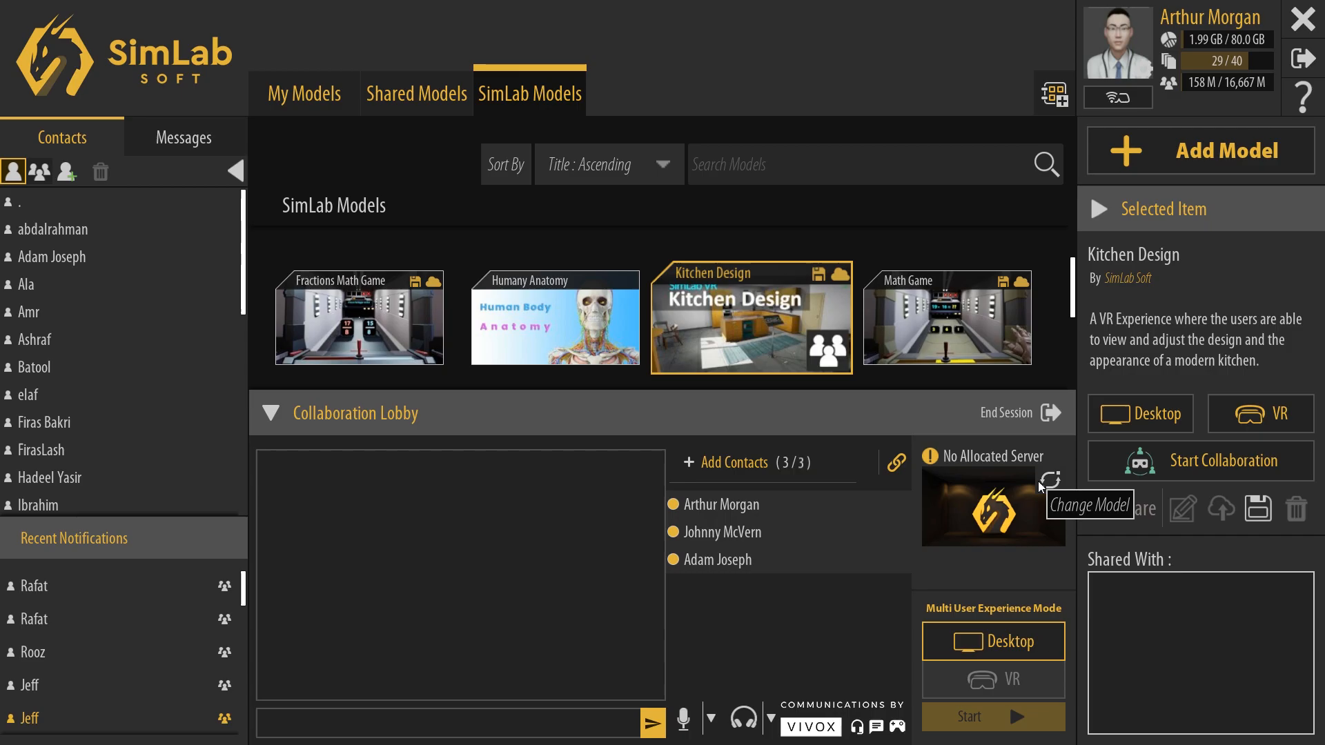
{"action": "left_click", "coordinate": [969, 716]}
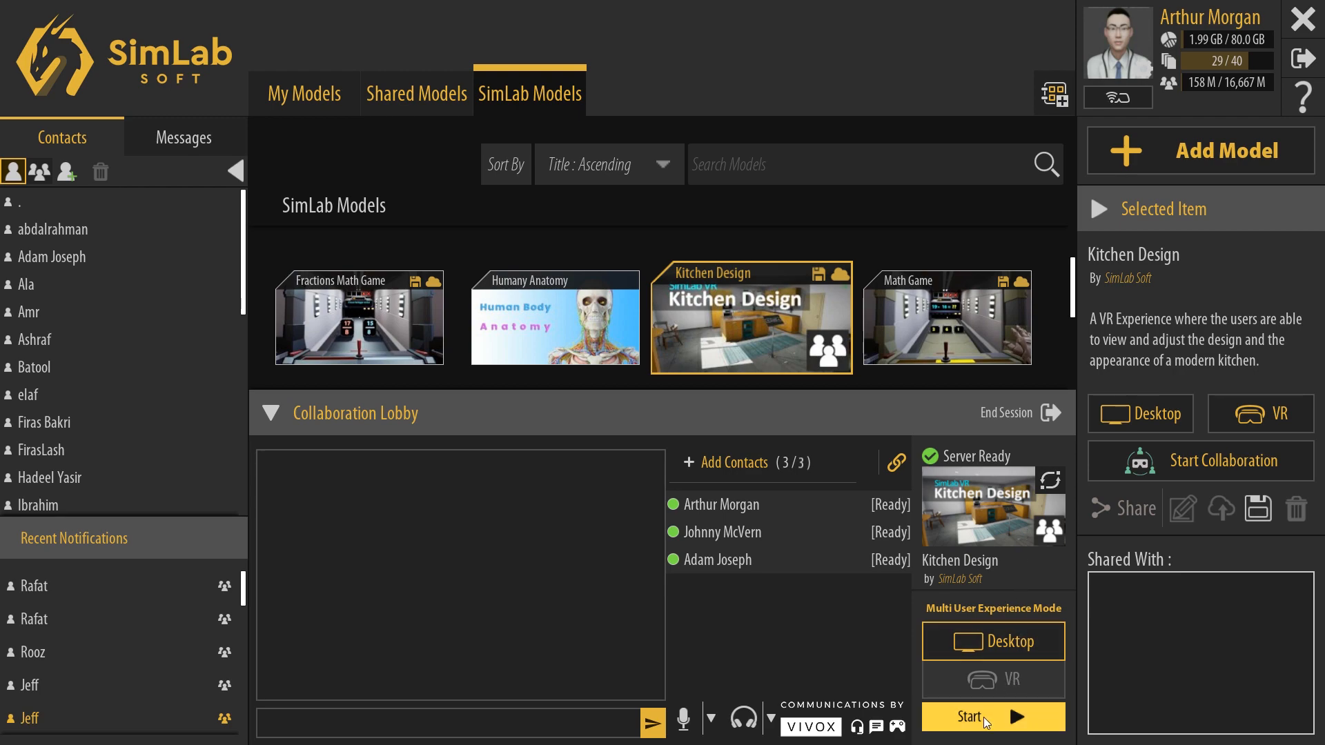
Start the shared Kitchen Design session so all three avatars meet in the kitchen
{"action": "left_click", "coordinate": [969, 716]}
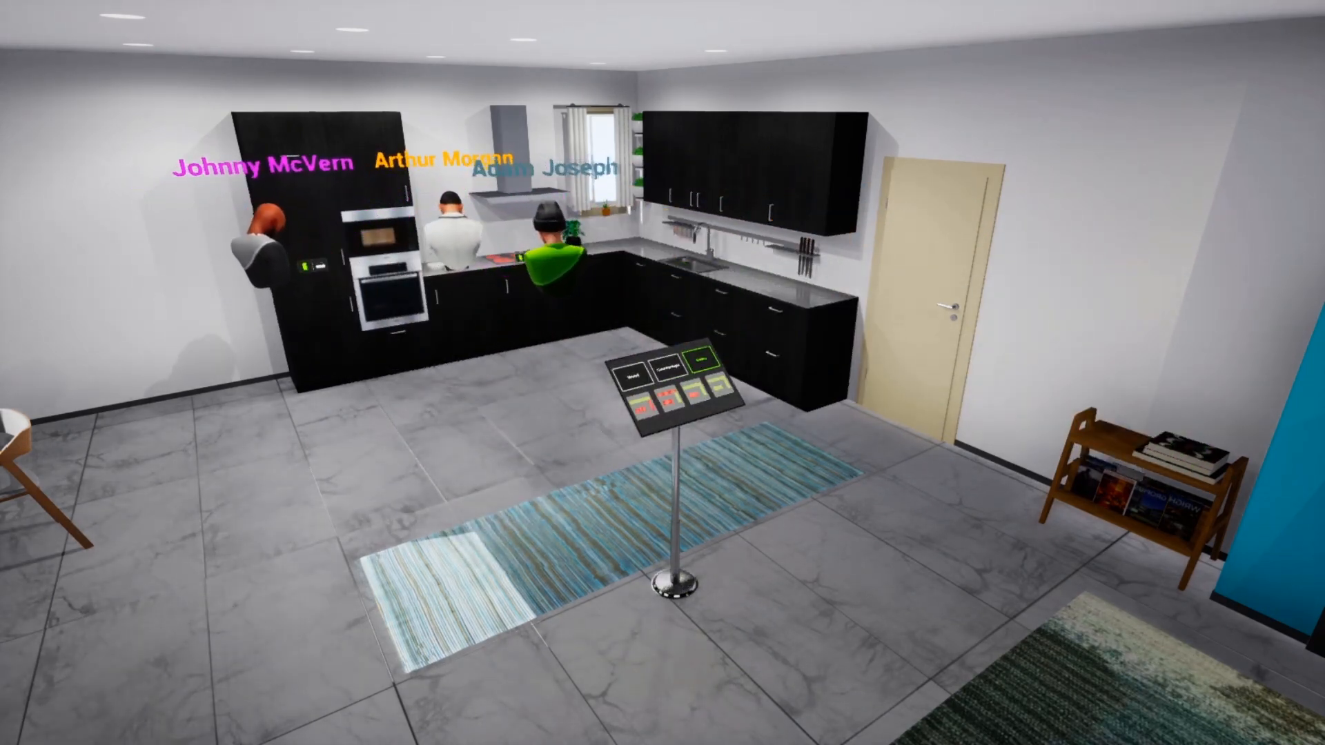
{"action": "mouse_move", "coordinate": [662, 373]}
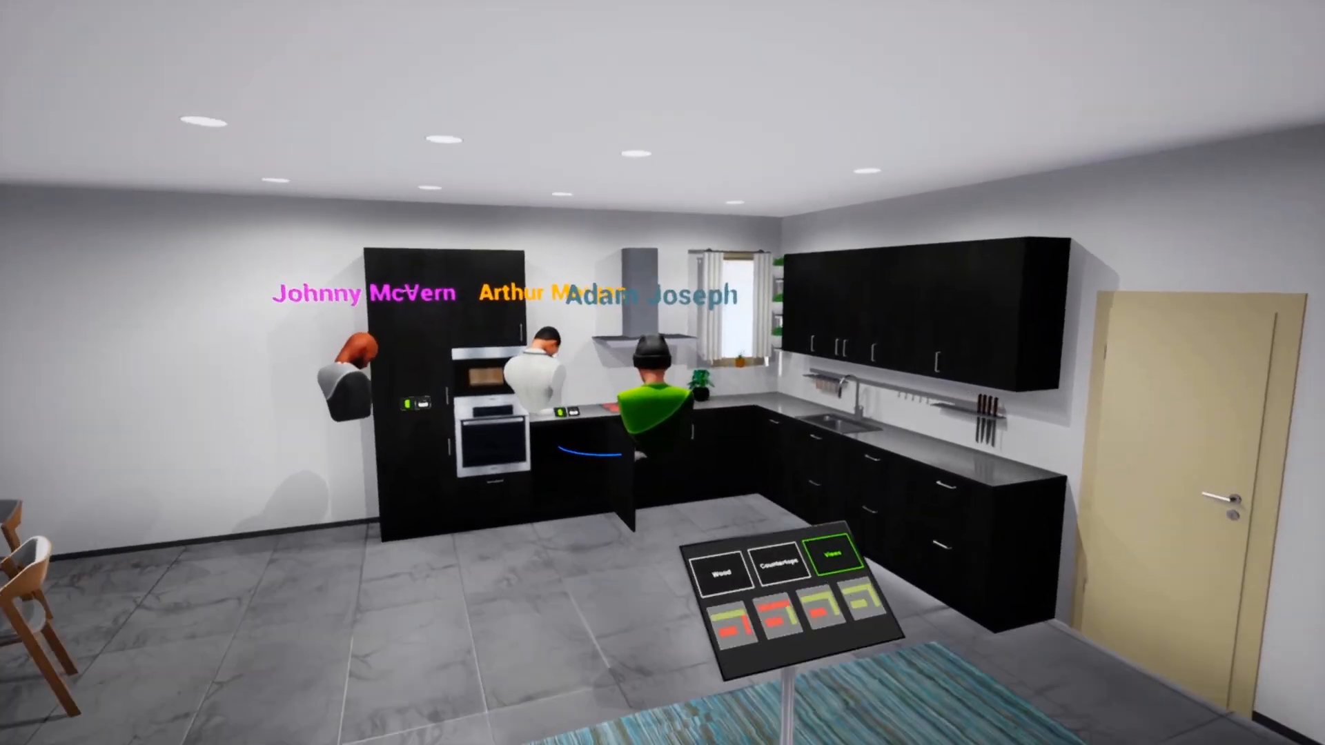